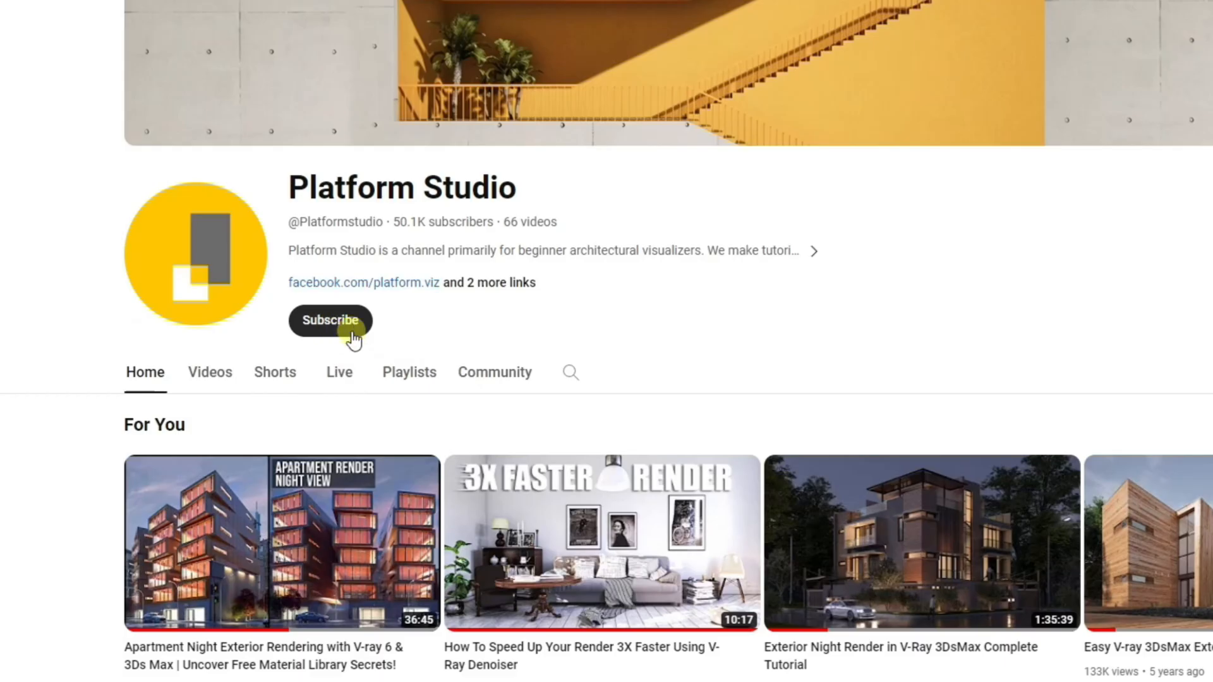
Subscribe to the Platform Studio YouTube channel.
{"action": "left_click", "coordinate": [329, 320]}
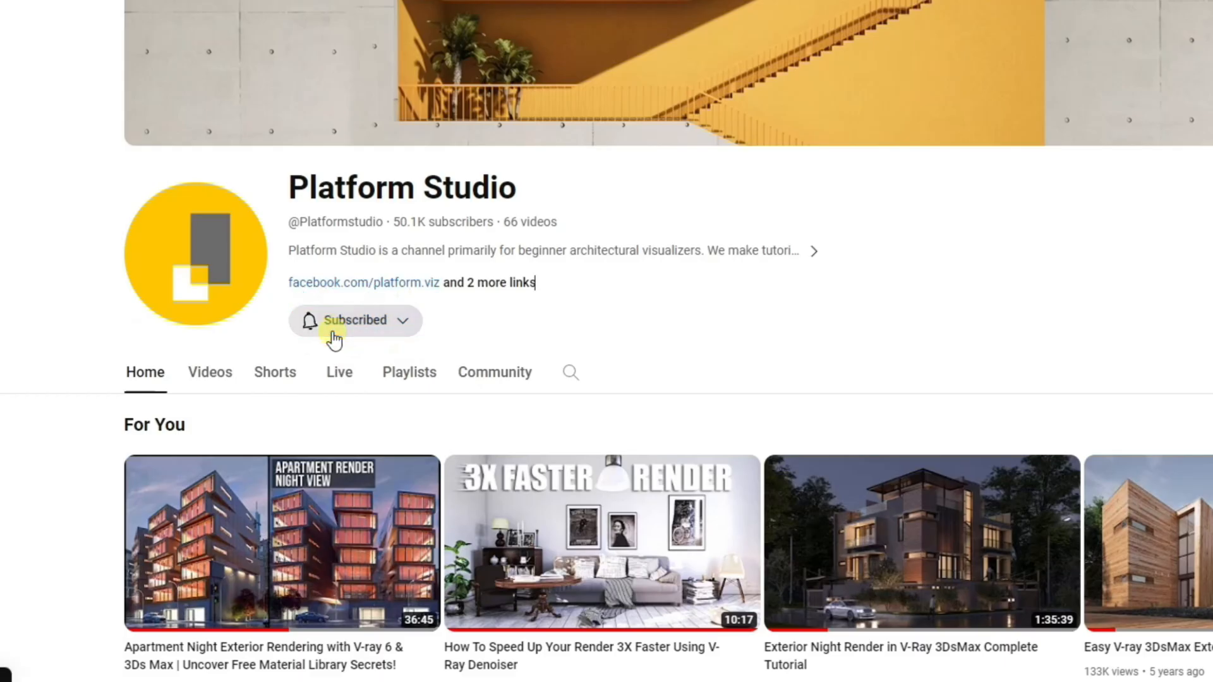
{"action": "left_click", "coordinate": [402, 320]}
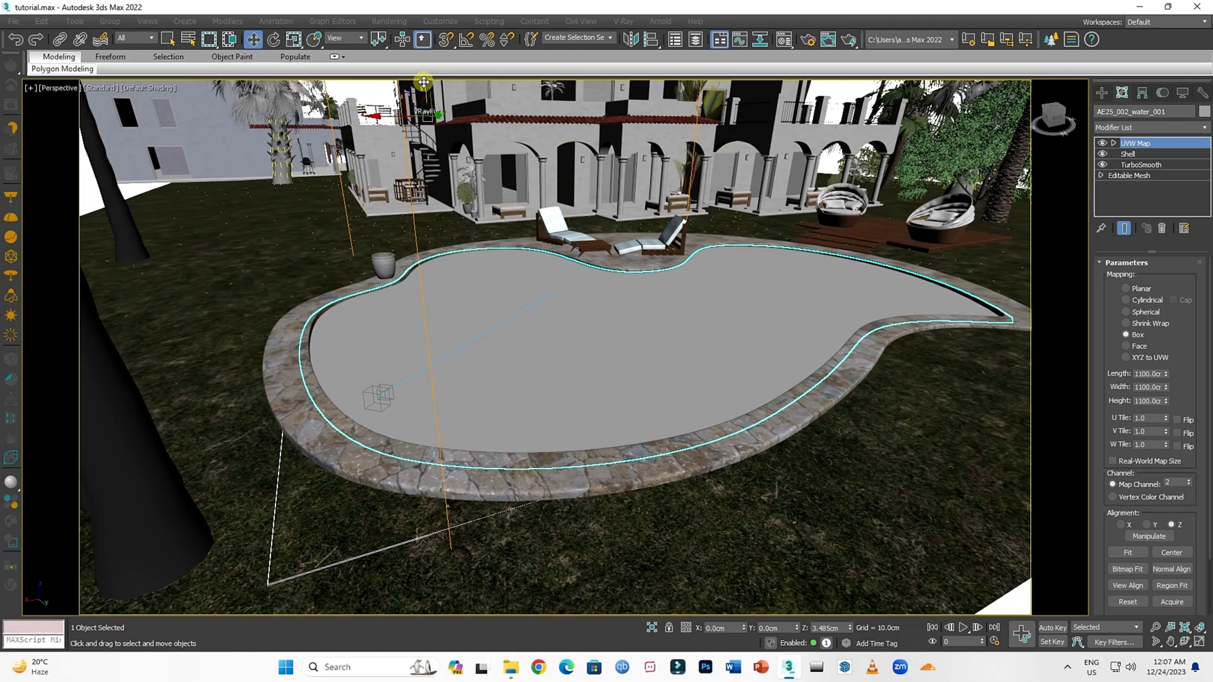
Move the viewport in toward the tiled pool floor.
{"action": "left_click_drag", "start_coordinate": [424, 82], "coordinate": [429, 57]}
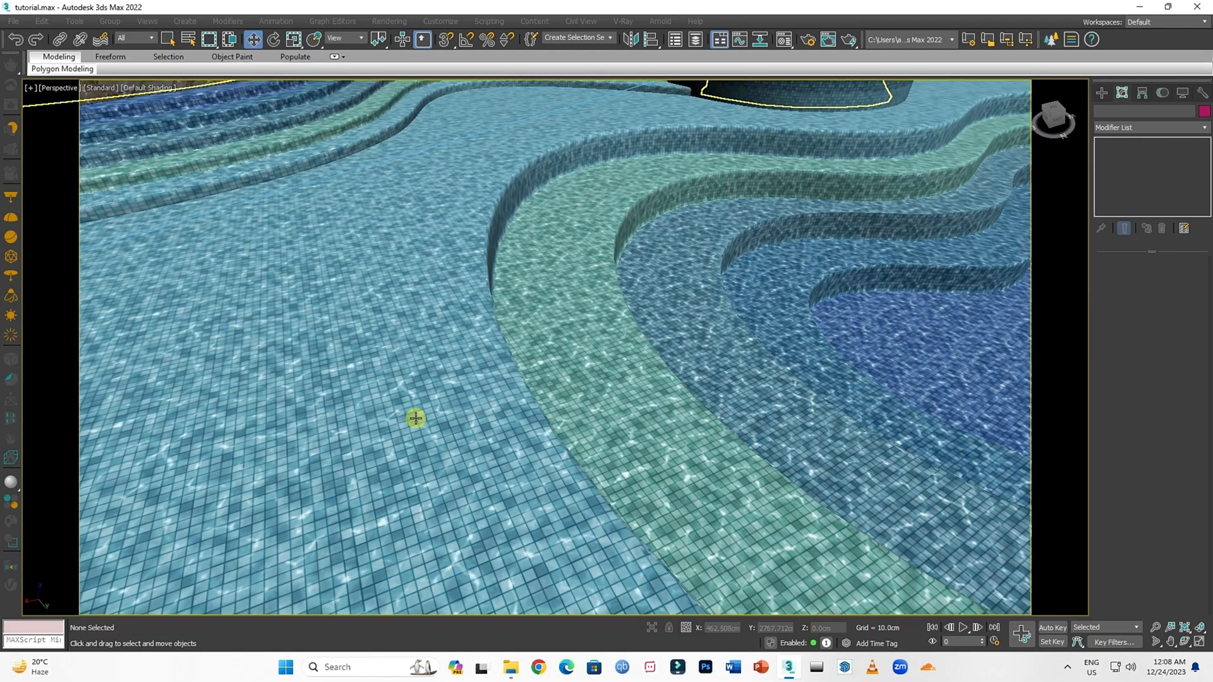
Unhide all so the pool water surface covers the tiled pool again.
{"action": "left_click_drag", "start_coordinate": [416, 418], "coordinate": [630, 440]}
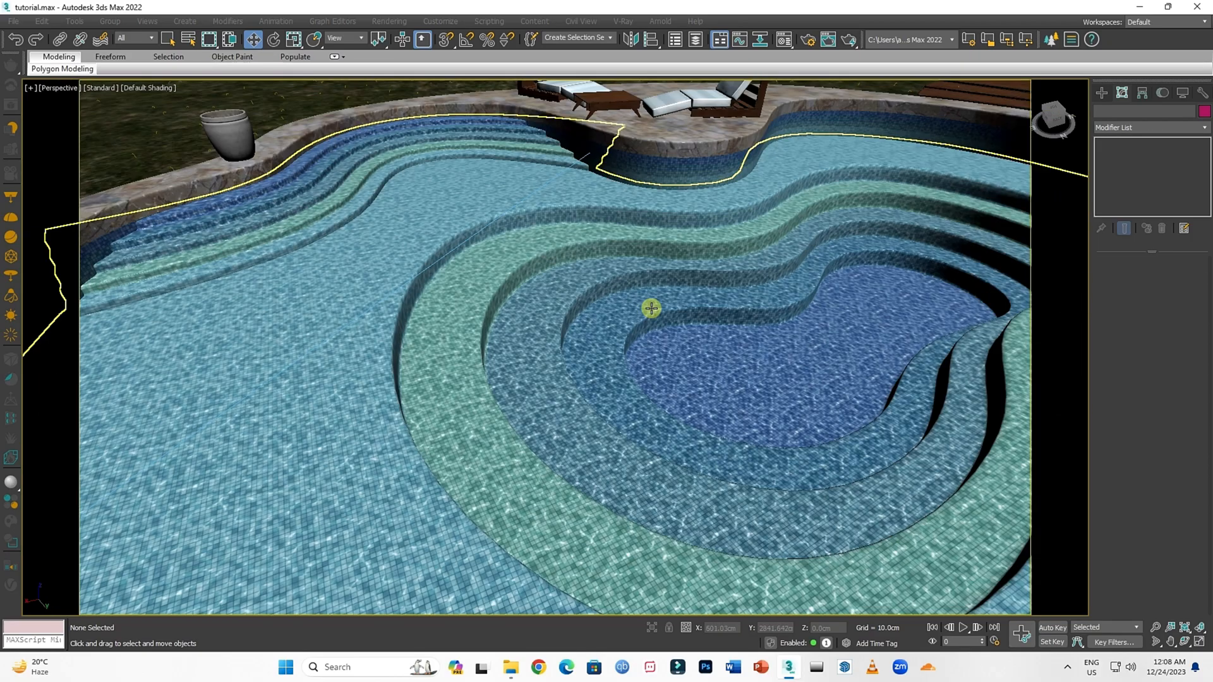
{"action": "right_click", "coordinate": [649, 308]}
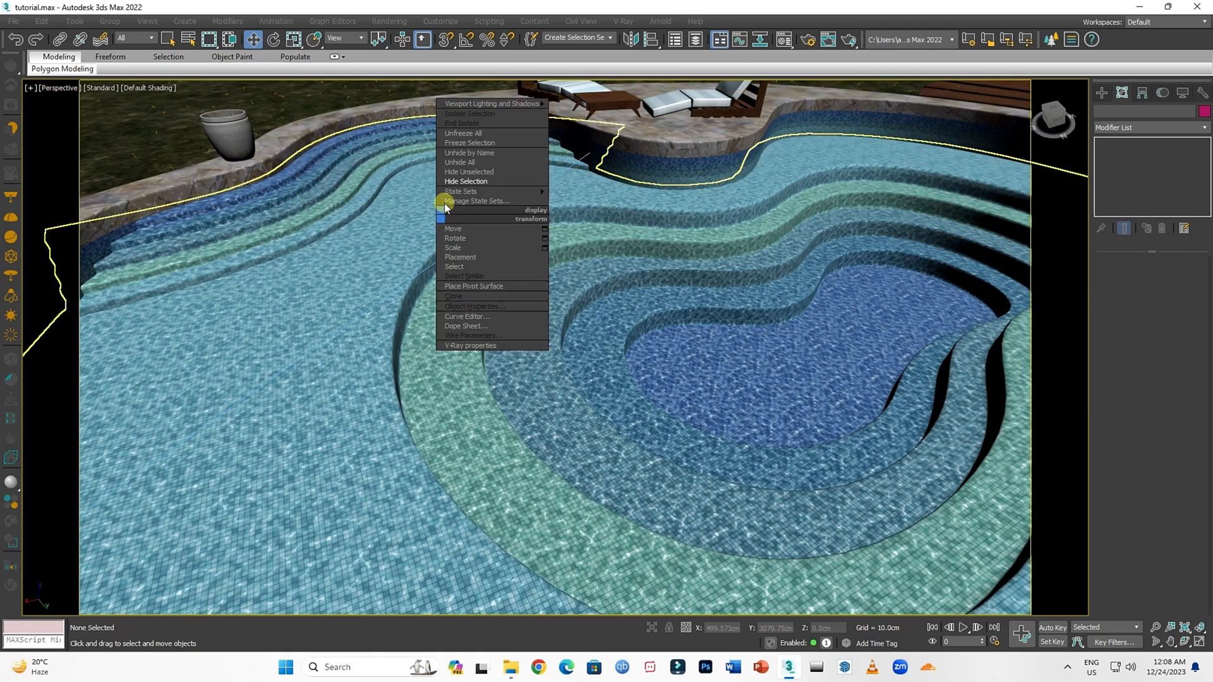
{"action": "left_click", "coordinate": [467, 181]}
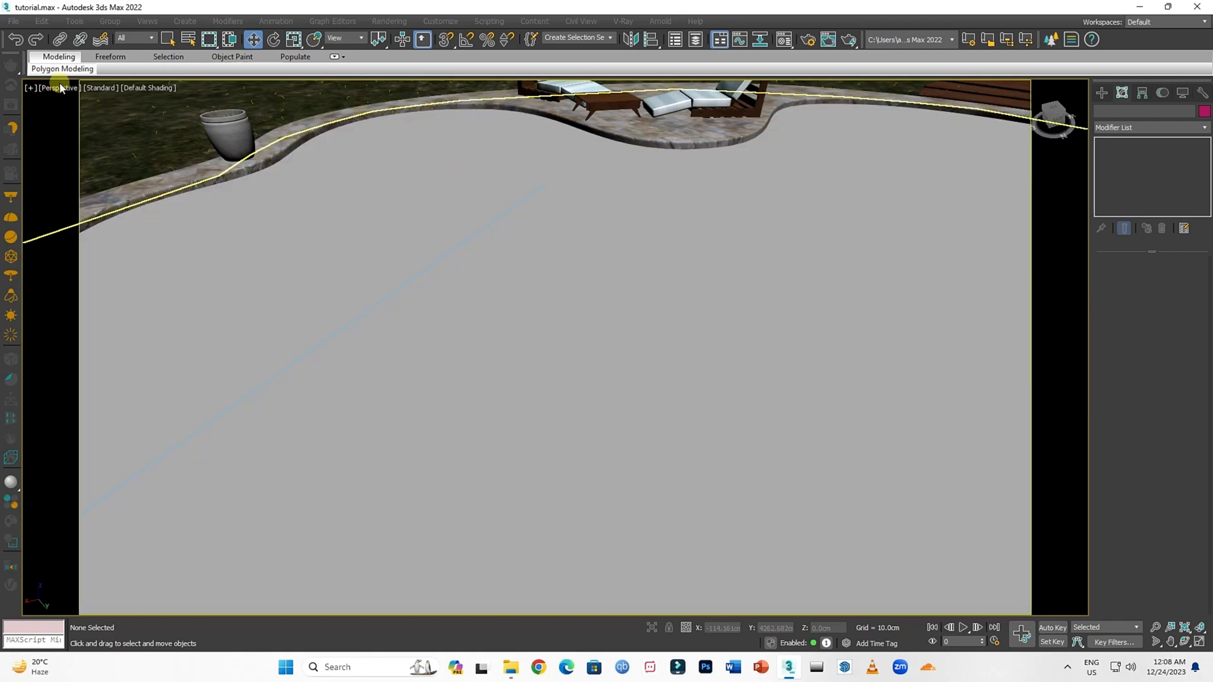
{"action": "left_click", "coordinate": [54, 87]}
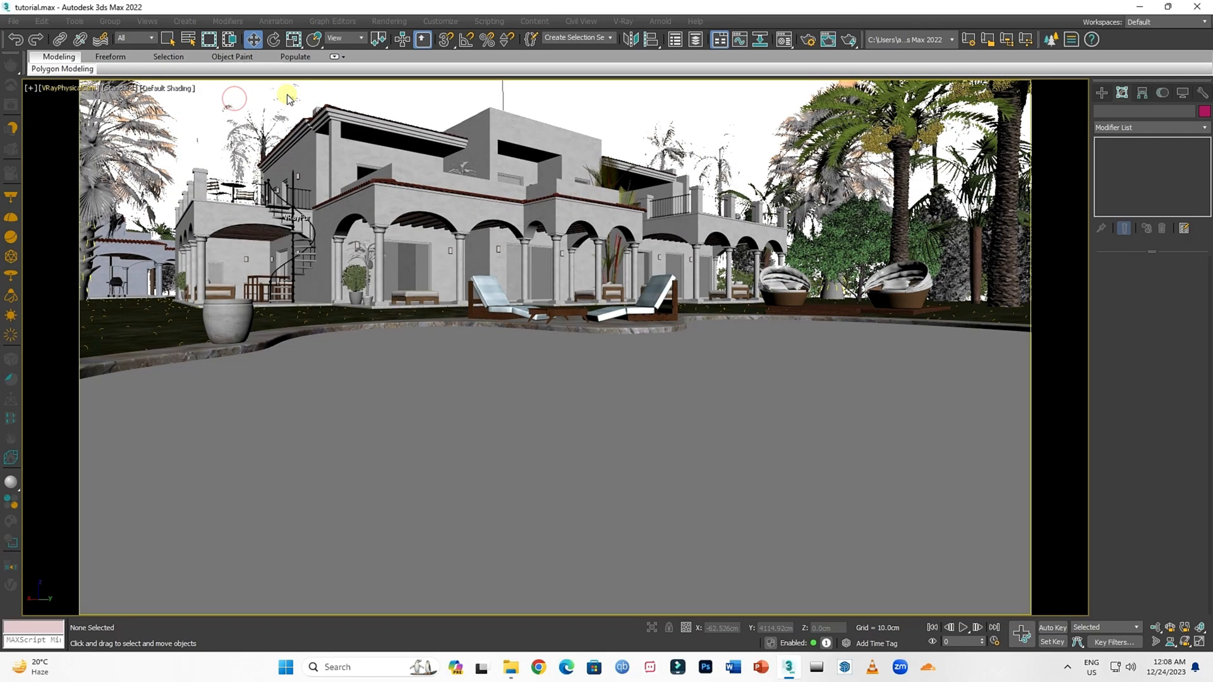
Render the scene from the VRayPhysicalCamera view and dismiss the progress dialog.
{"action": "left_click", "coordinate": [389, 21]}
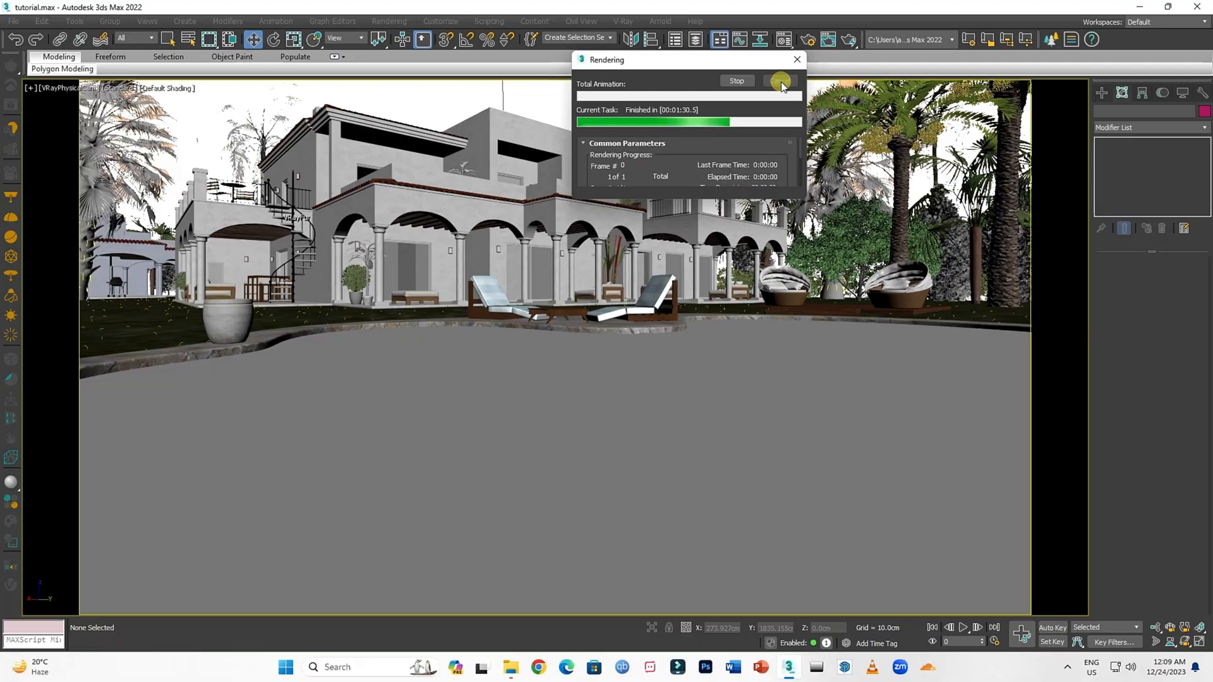
{"action": "left_click", "coordinate": [796, 59]}
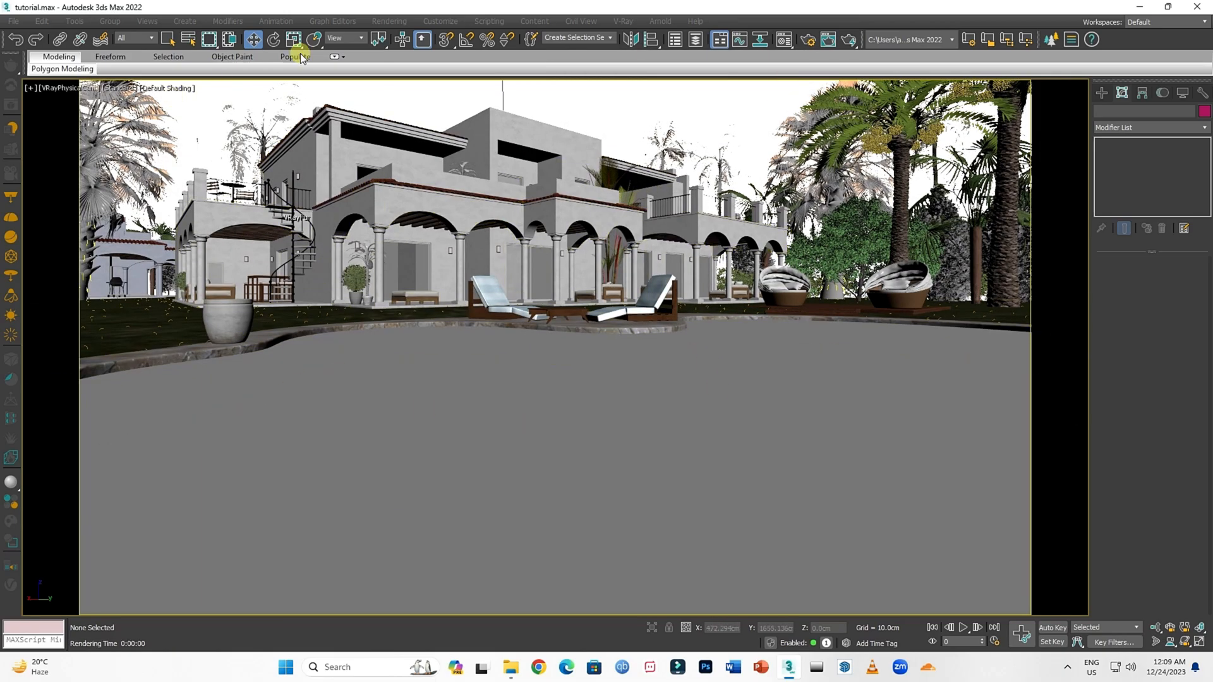
Bring up the Compact Material Editor and select the 01-Default slot.
{"action": "left_click", "coordinate": [389, 21]}
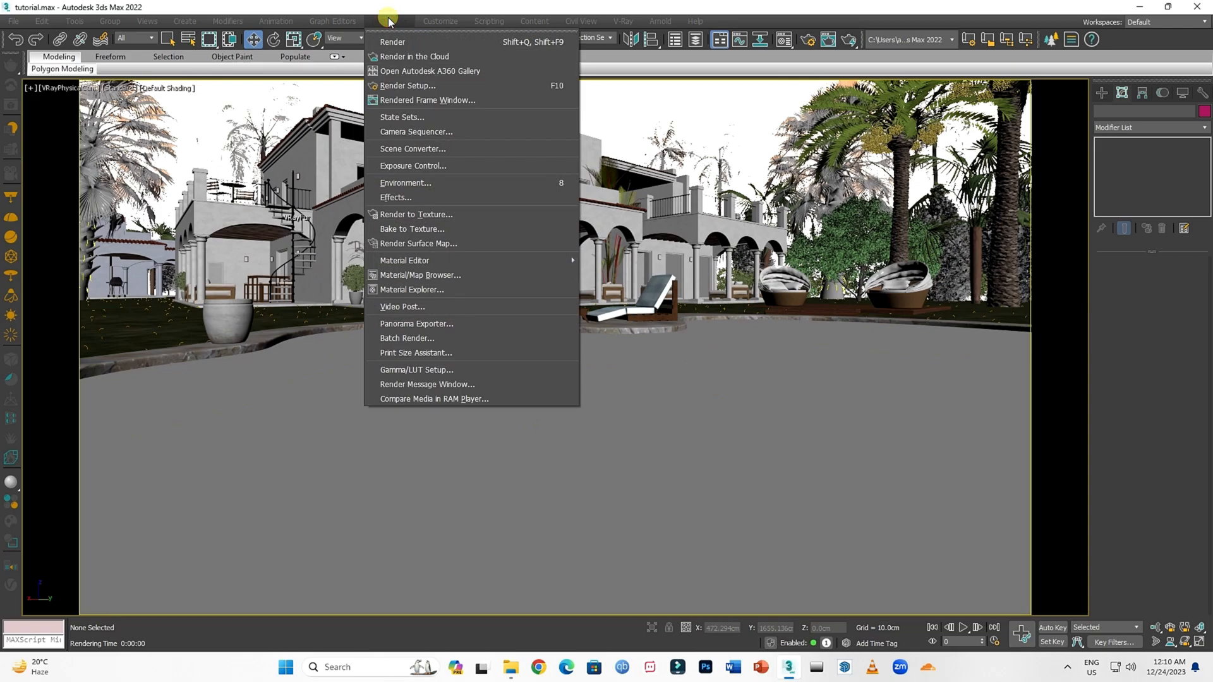
{"action": "mouse_move", "coordinate": [408, 100]}
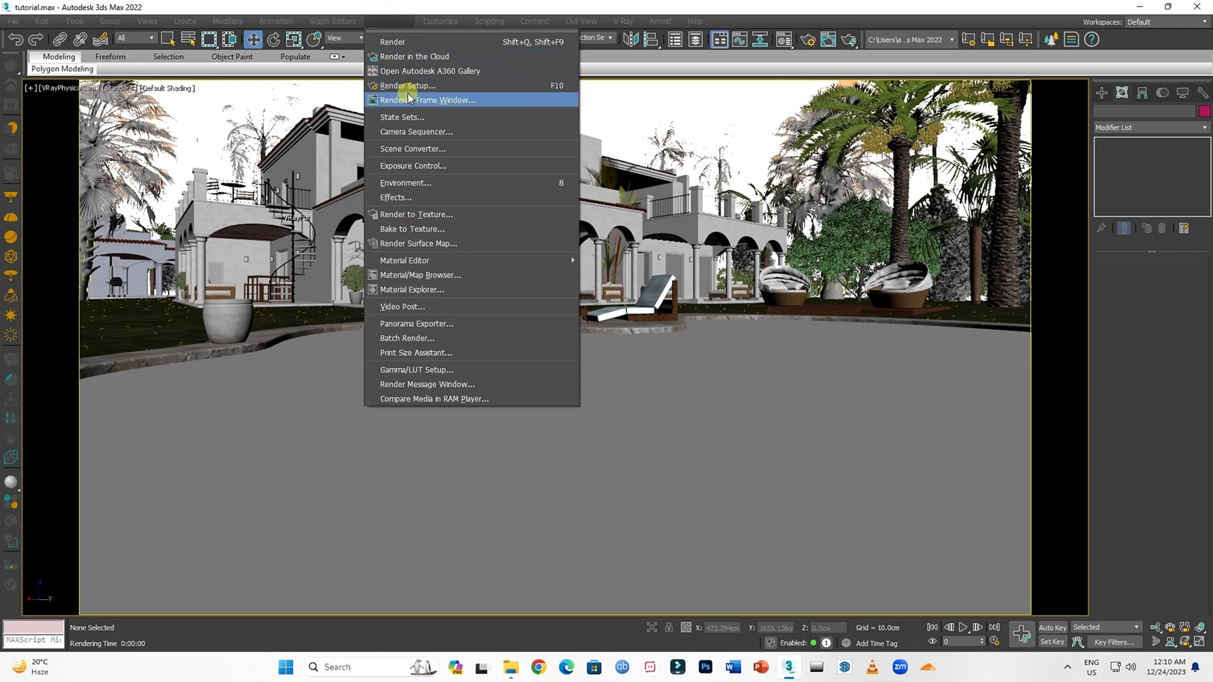
{"action": "mouse_move", "coordinate": [405, 260]}
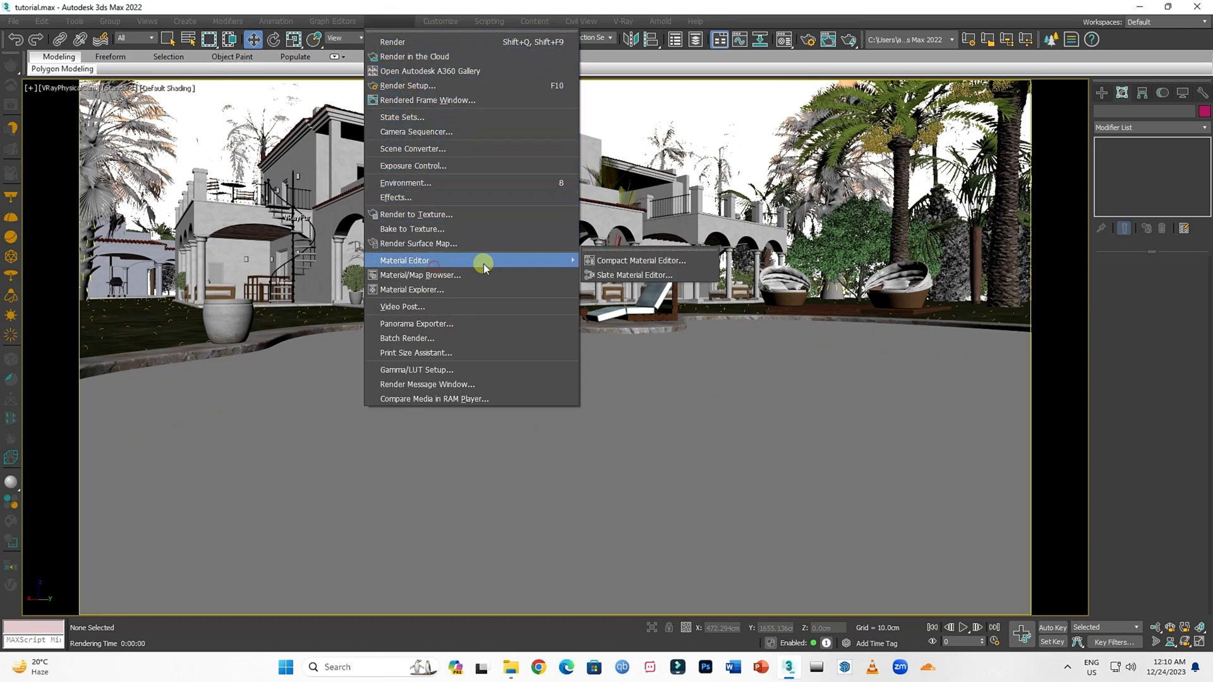
{"action": "left_click", "coordinate": [640, 261]}
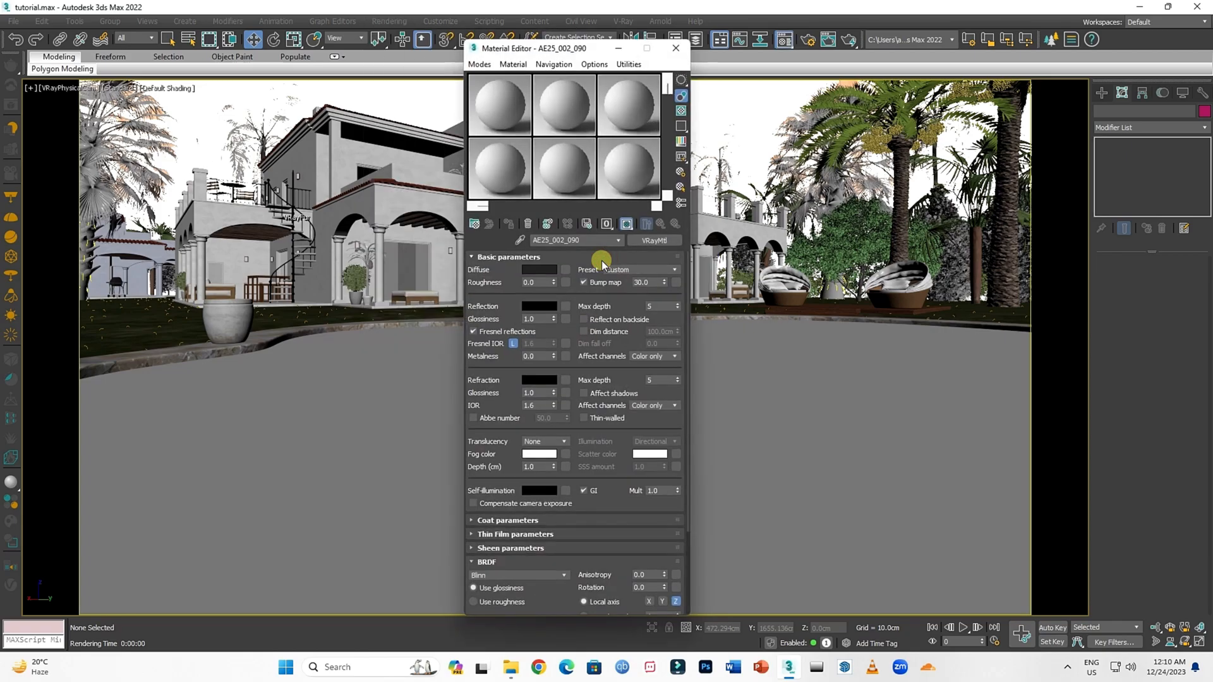
{"action": "left_click", "coordinate": [499, 105]}
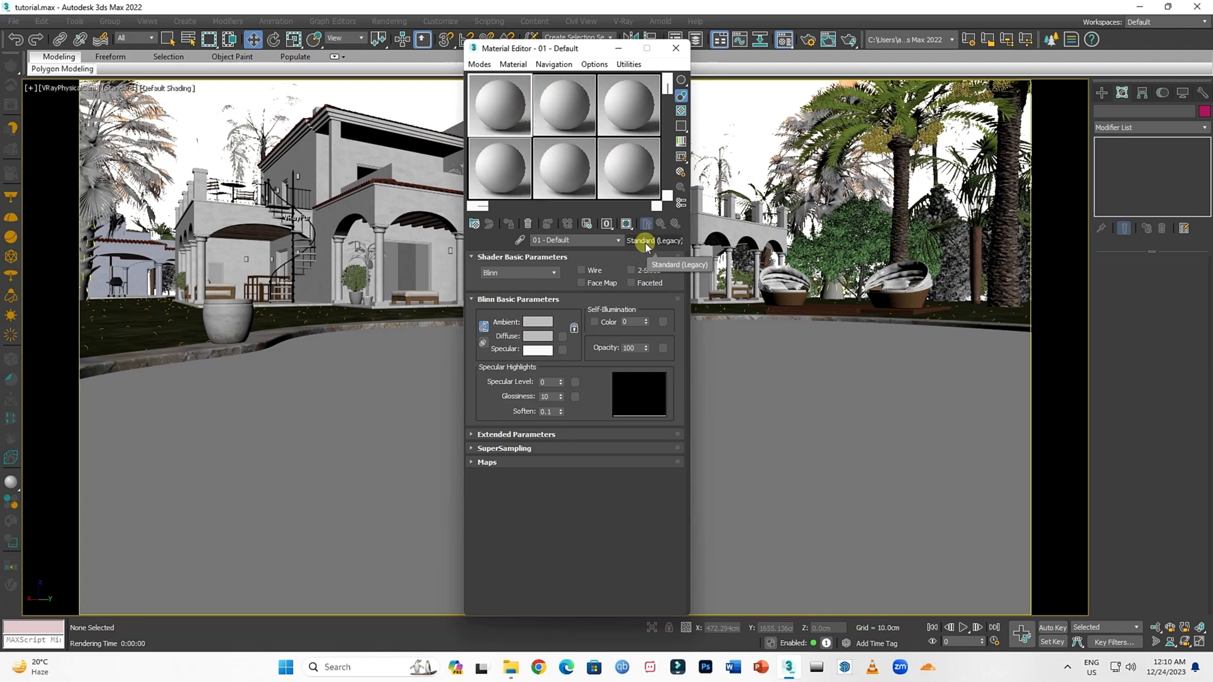
Choose VRayMtl from the V-Ray group in the Material/Map Browser.
{"action": "left_click", "coordinate": [656, 240]}
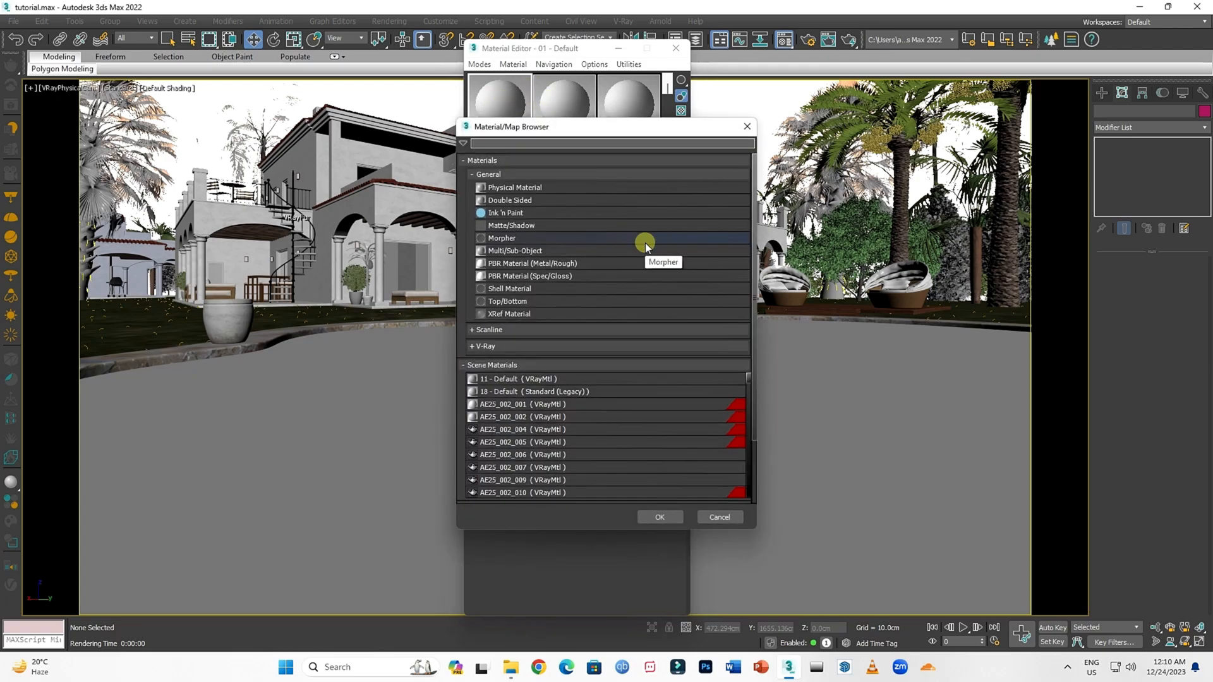
{"action": "left_click", "coordinate": [478, 160]}
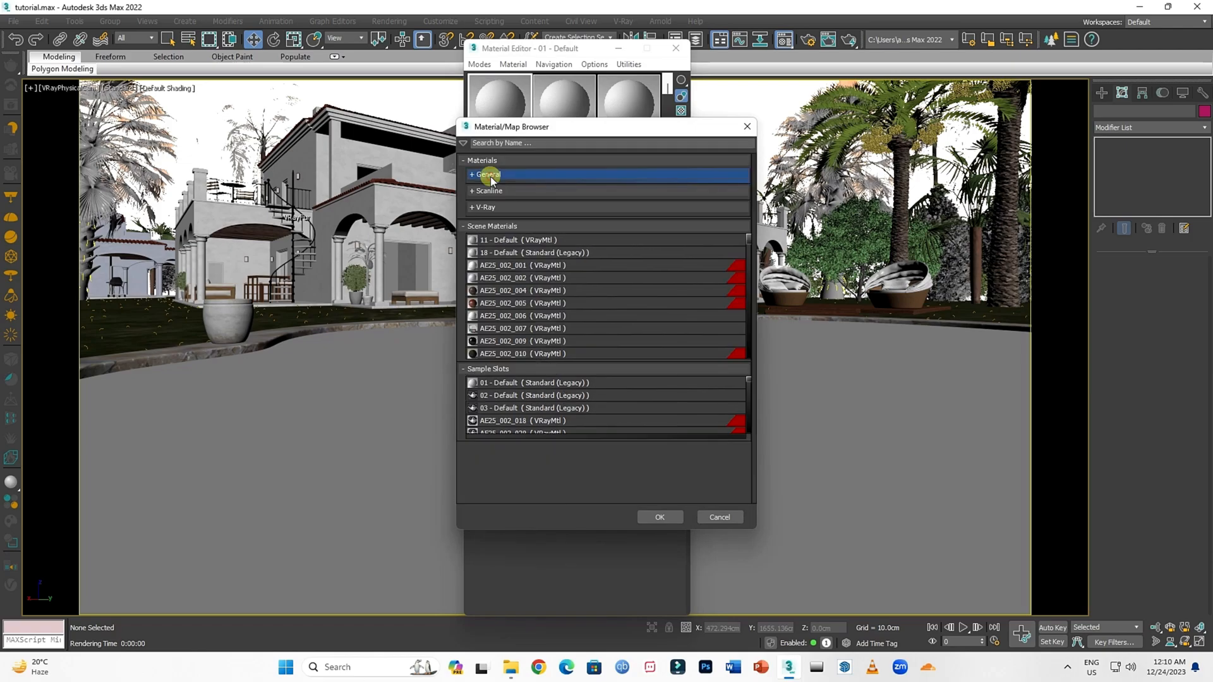
{"action": "left_click", "coordinate": [463, 226]}
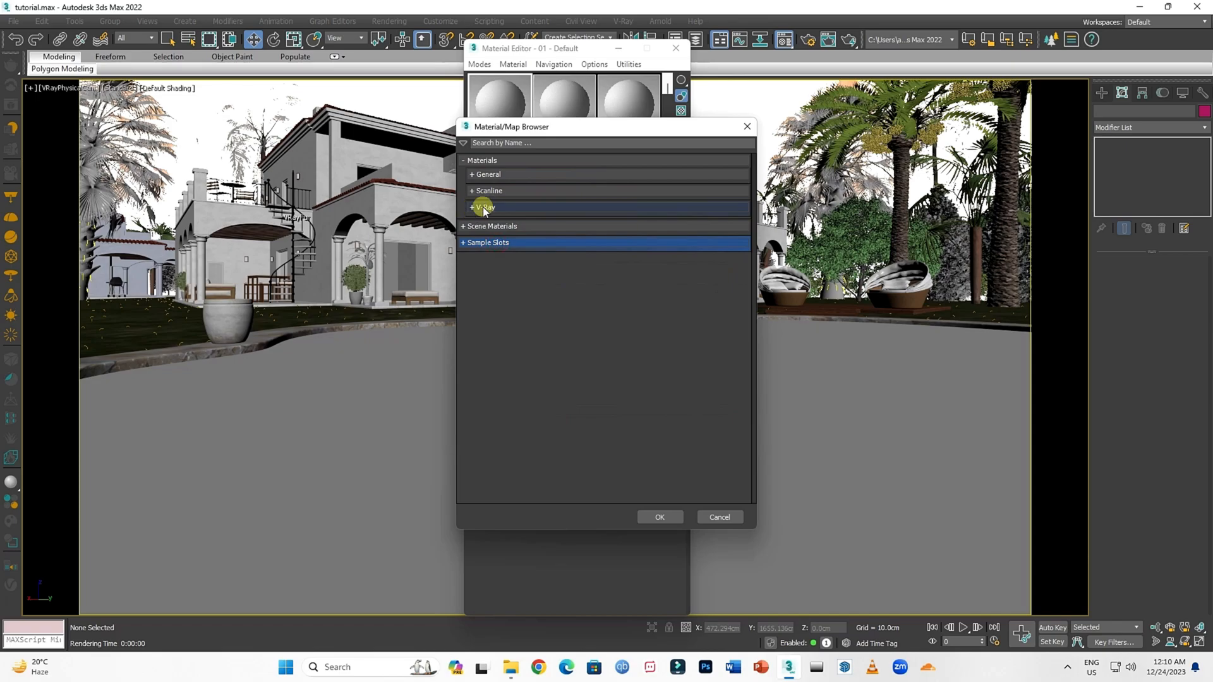
{"action": "left_click", "coordinate": [471, 207]}
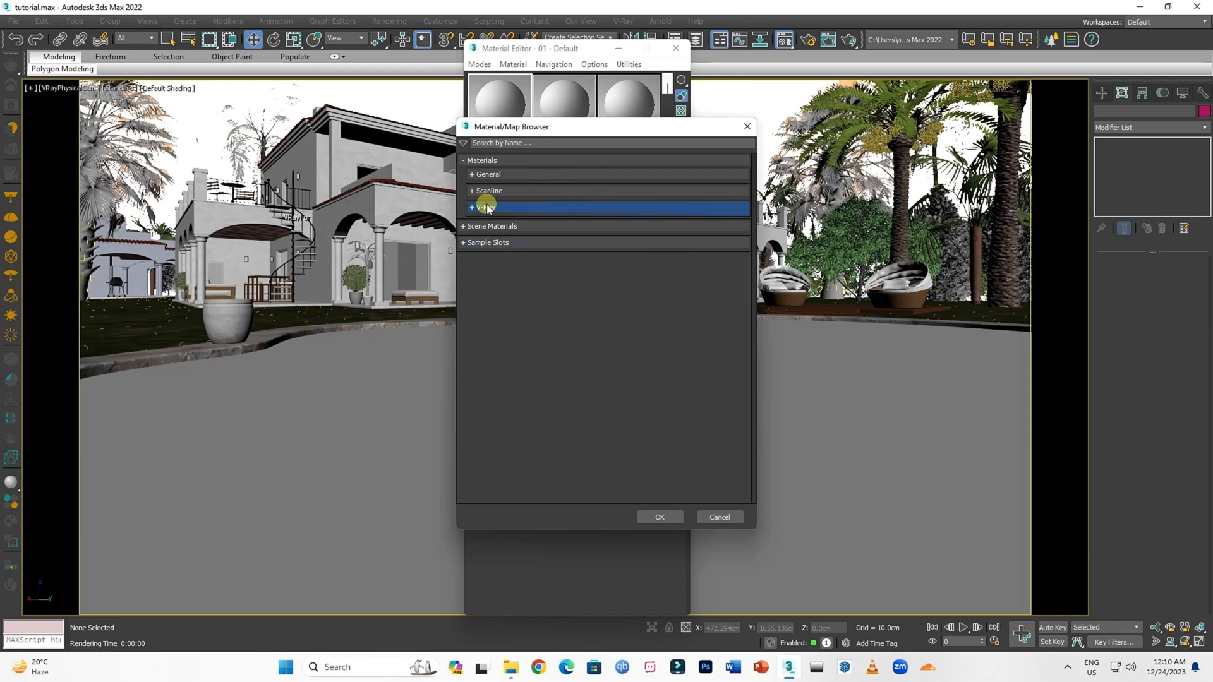
{"action": "left_click", "coordinate": [473, 208]}
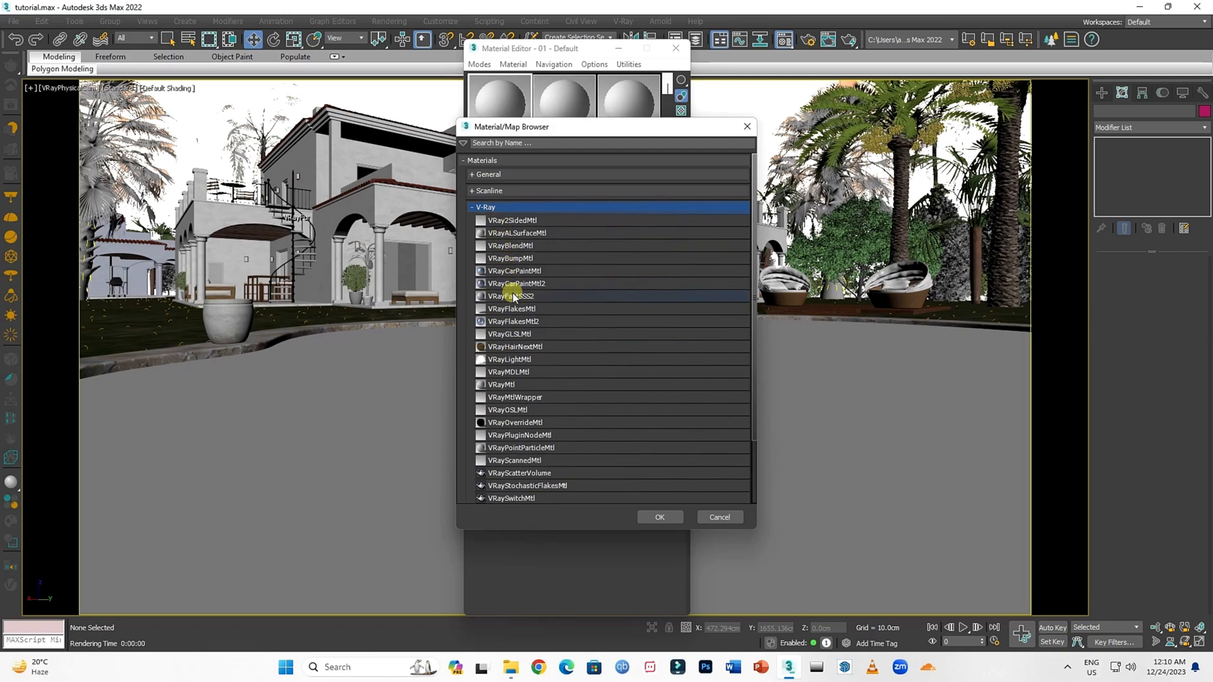
{"action": "left_click", "coordinate": [502, 384]}
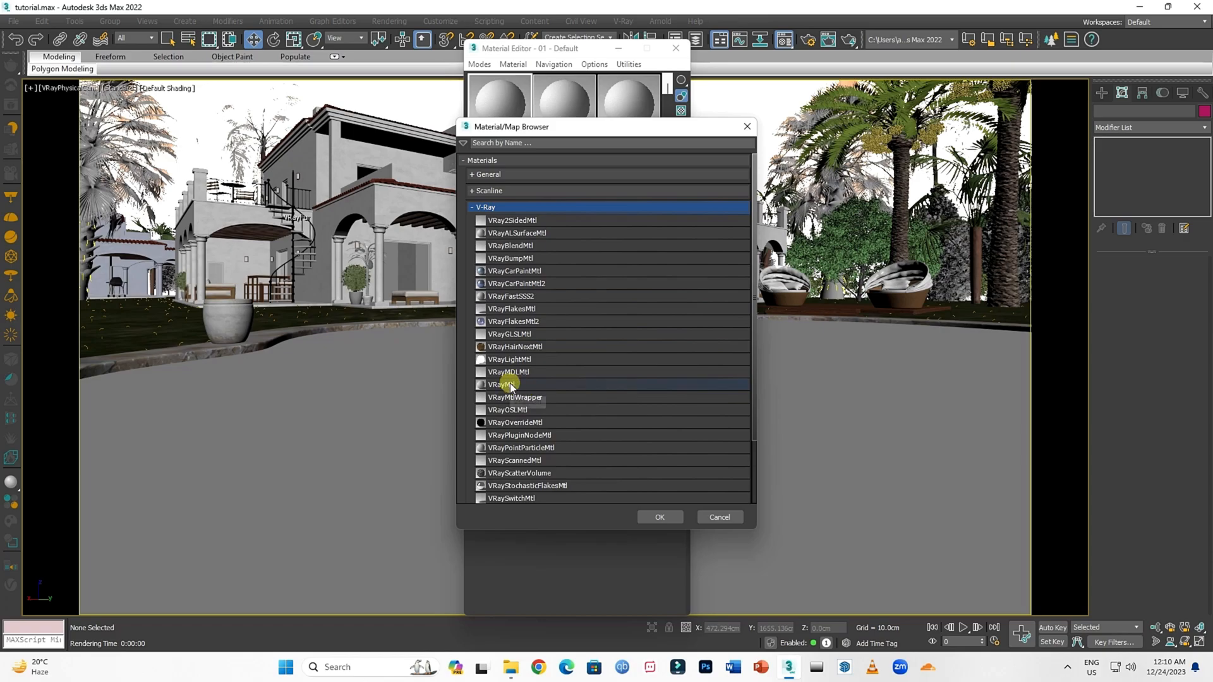
{"action": "mouse_move", "coordinate": [510, 384]}
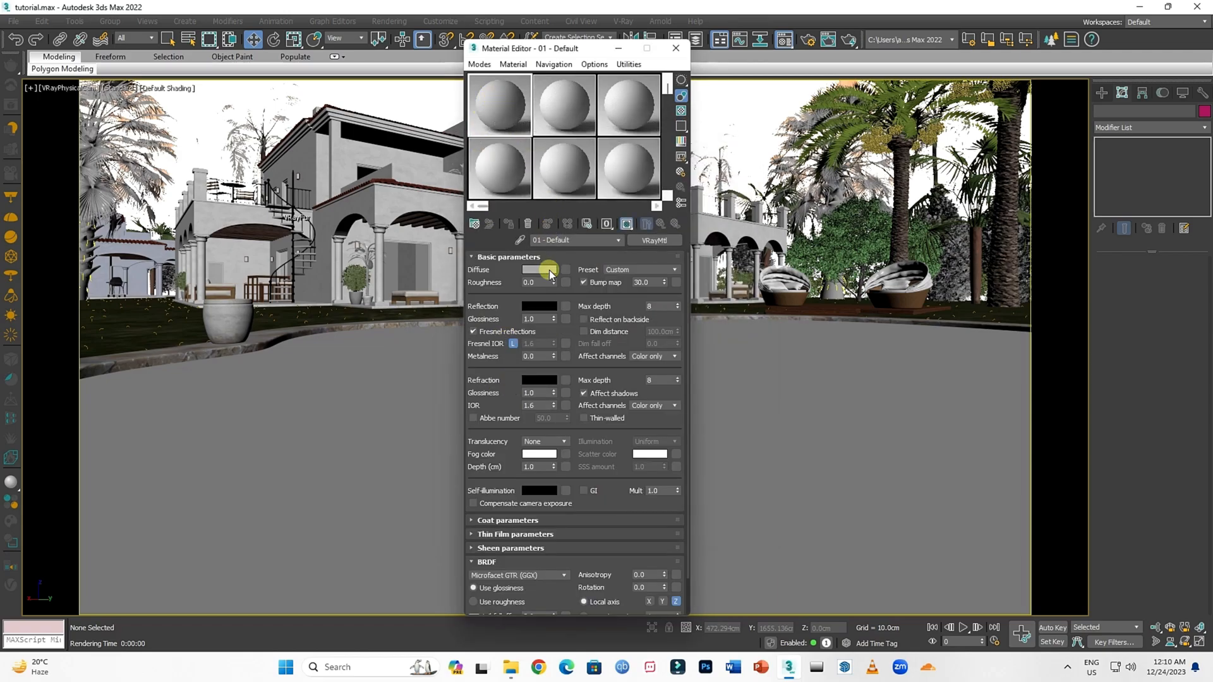
Set the VRayMtl diffuse colour to black.
{"action": "left_click", "coordinate": [584, 282]}
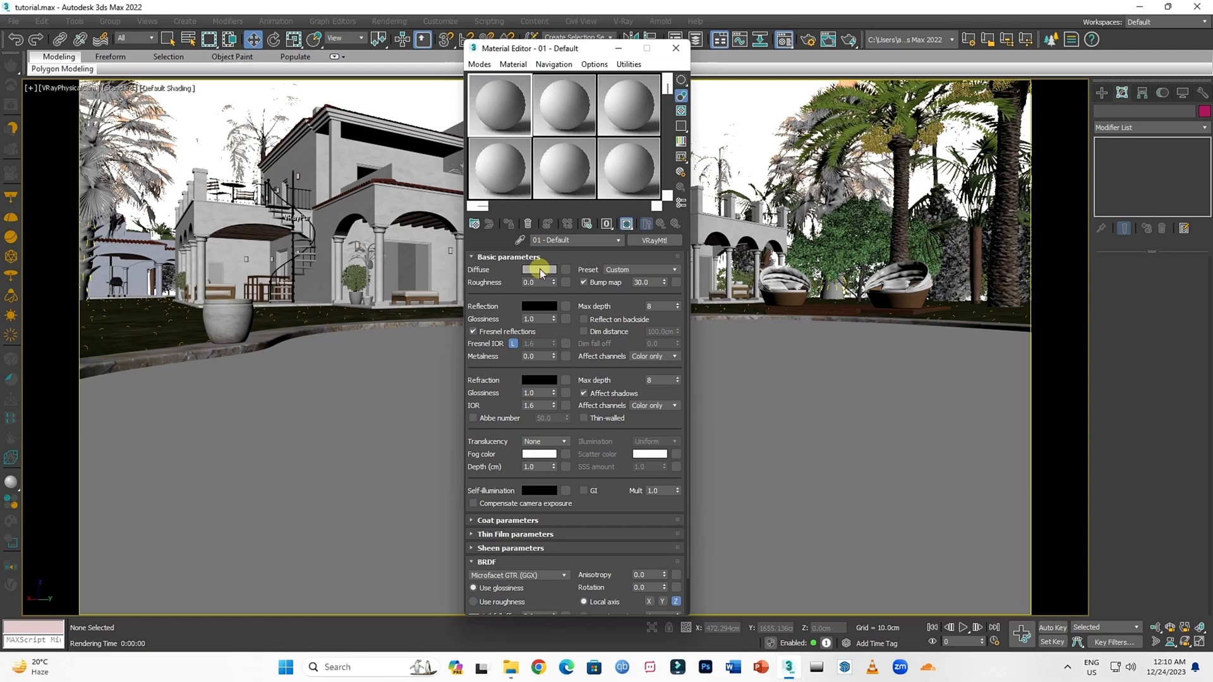
{"action": "left_click", "coordinate": [540, 269]}
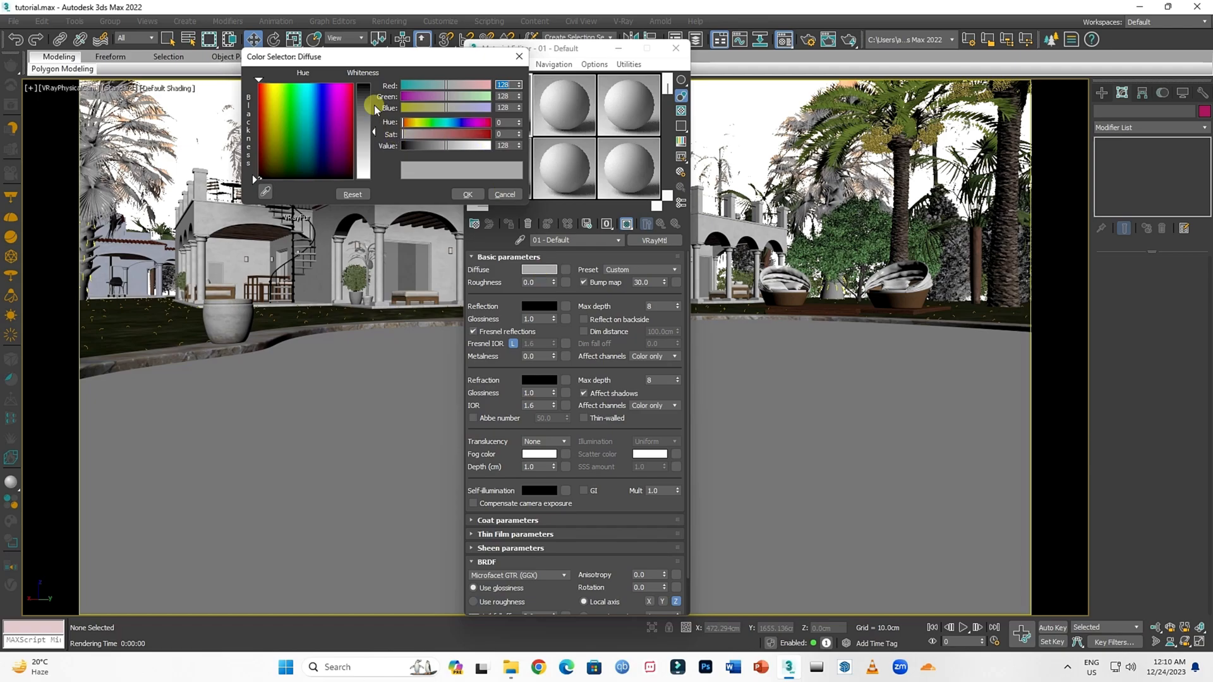
{"action": "left_click_drag", "start_coordinate": [374, 108], "coordinate": [364, 83]}
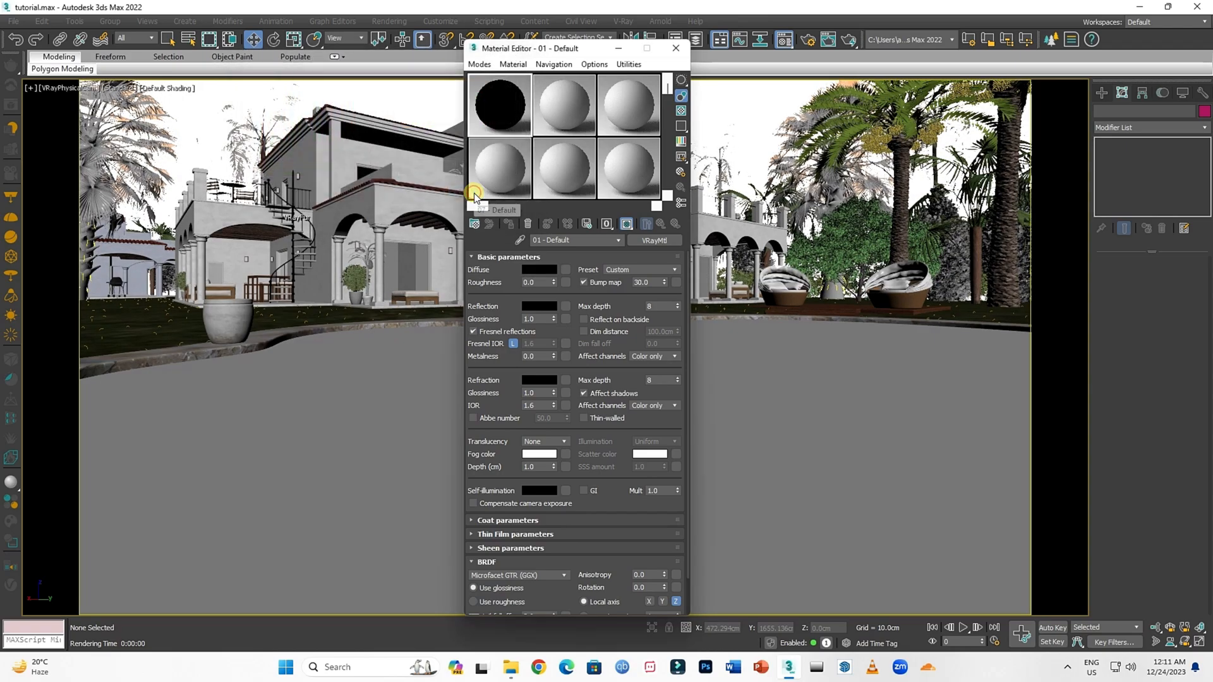
{"action": "mouse_move", "coordinate": [542, 270]}
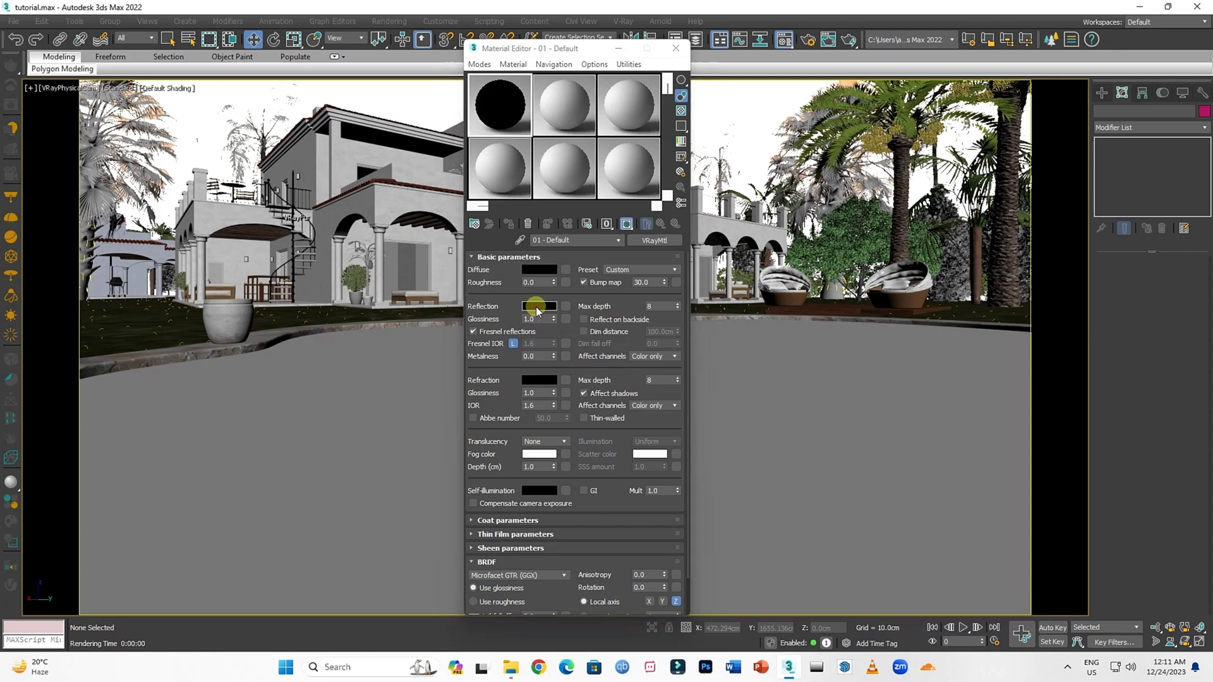
Set the reflection colour to near white, whiteness about 233.
{"action": "left_click", "coordinate": [539, 306]}
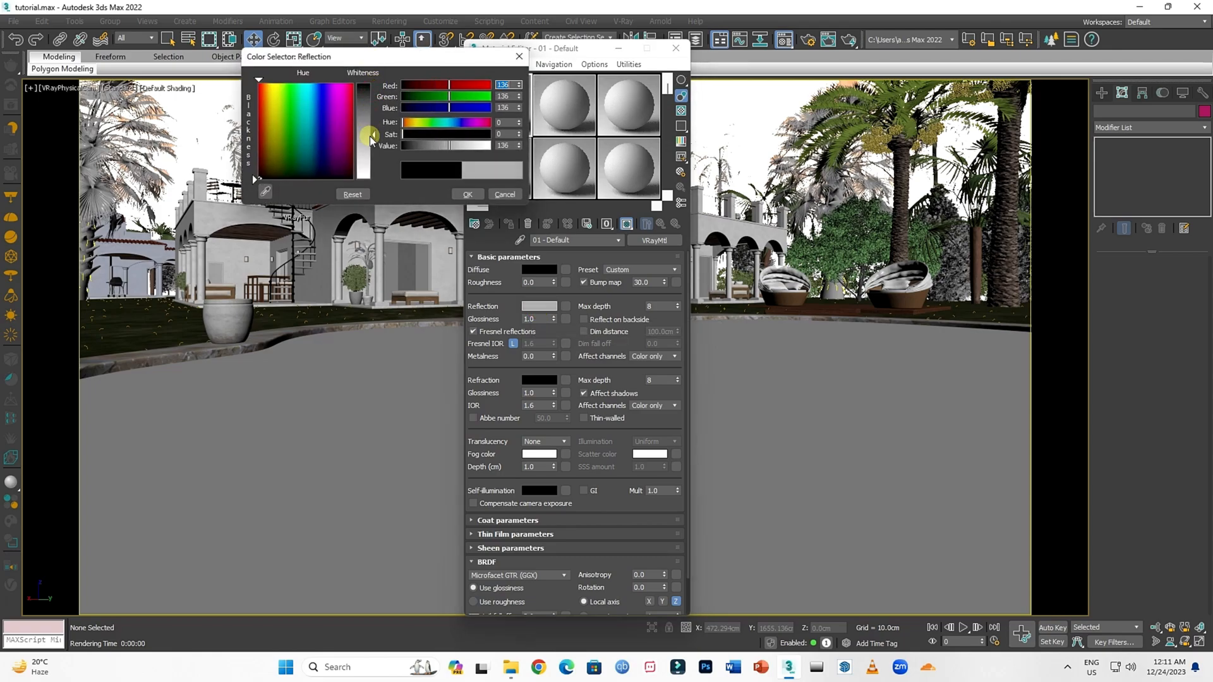
{"action": "left_click_drag", "start_coordinate": [371, 135], "coordinate": [379, 171]}
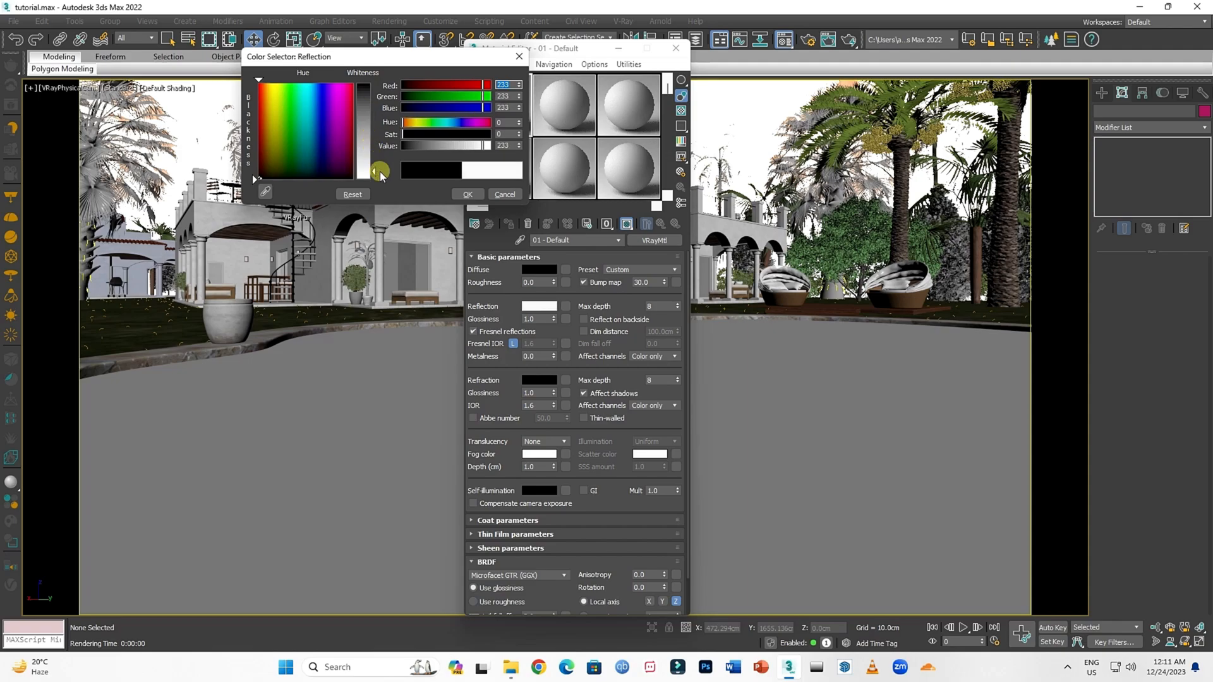
{"action": "left_click", "coordinate": [504, 194]}
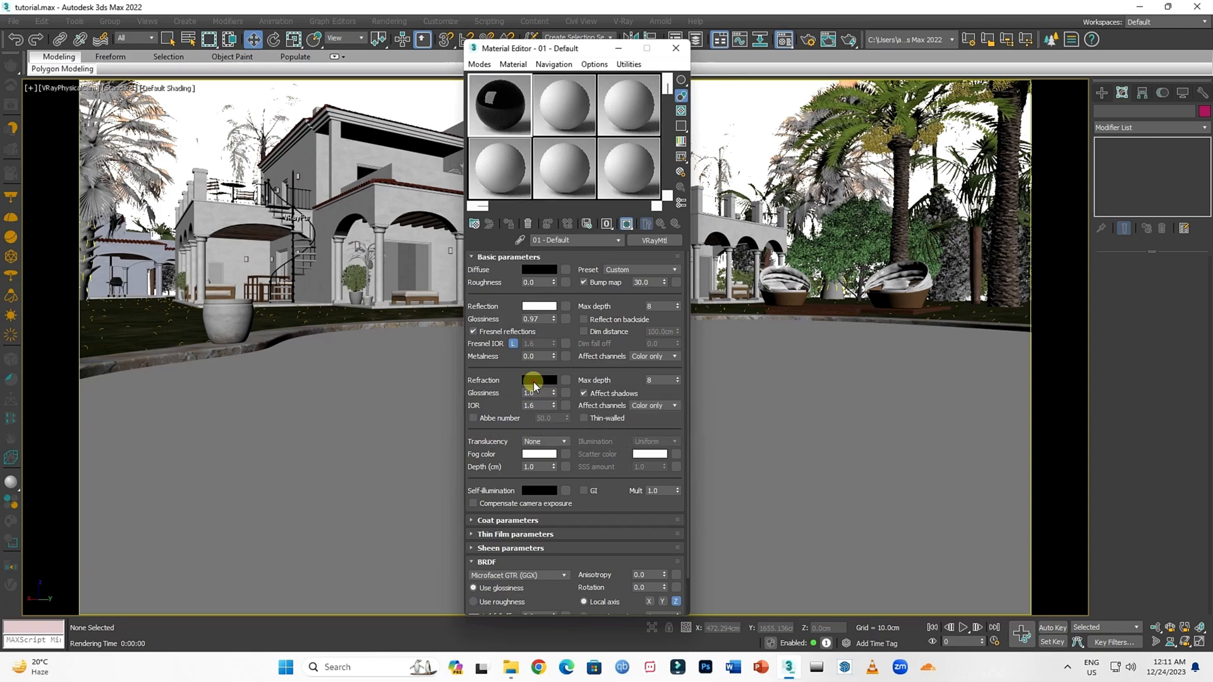
Set the refraction colour to near white so the sample sphere turns transparent.
{"action": "left_click", "coordinate": [539, 380]}
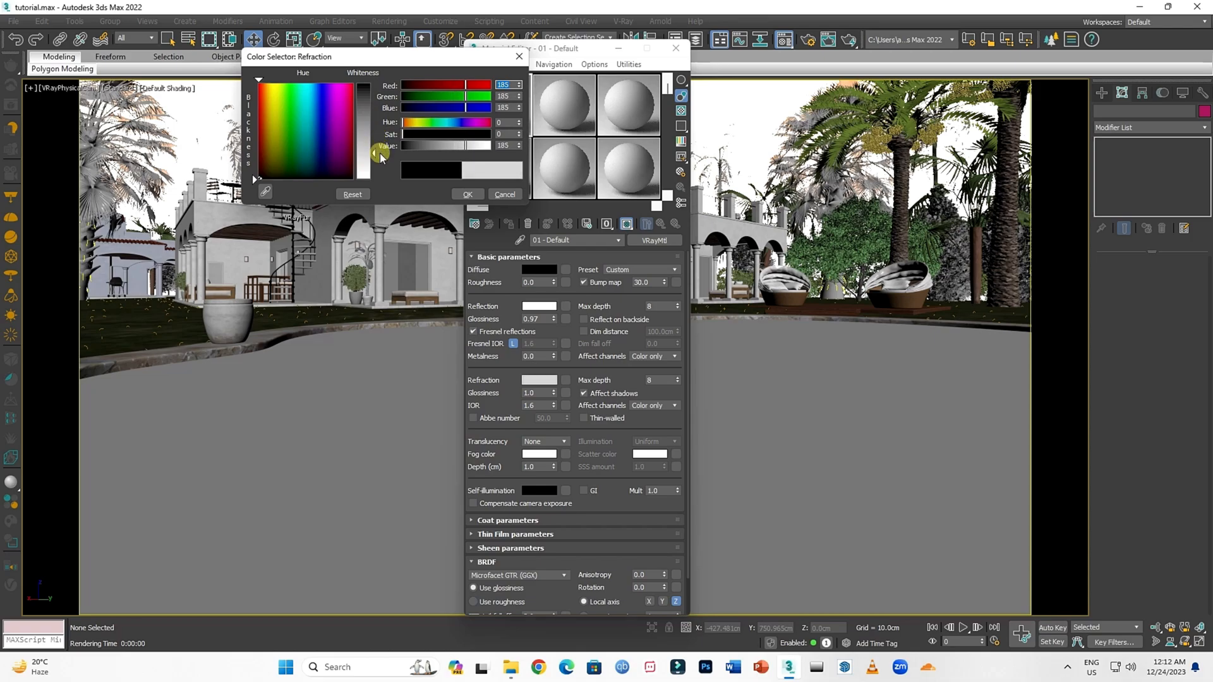
{"action": "left_click_drag", "start_coordinate": [378, 154], "coordinate": [378, 171]}
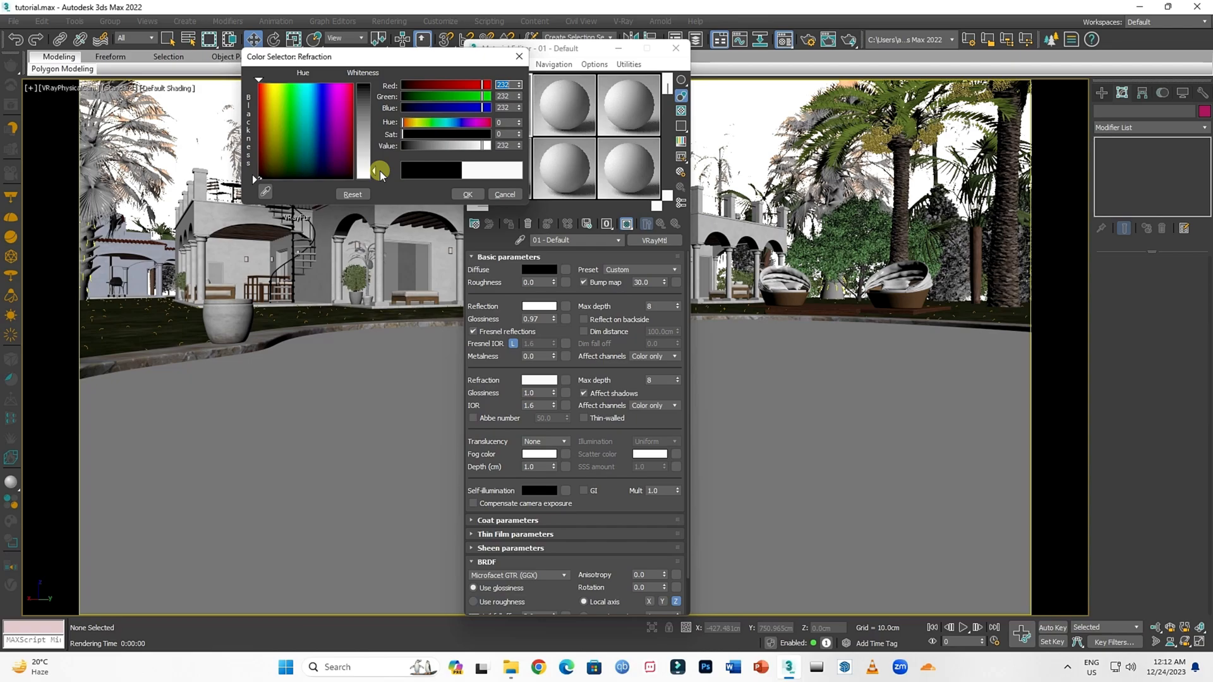
{"action": "left_click_drag", "start_coordinate": [374, 170], "coordinate": [495, 77]}
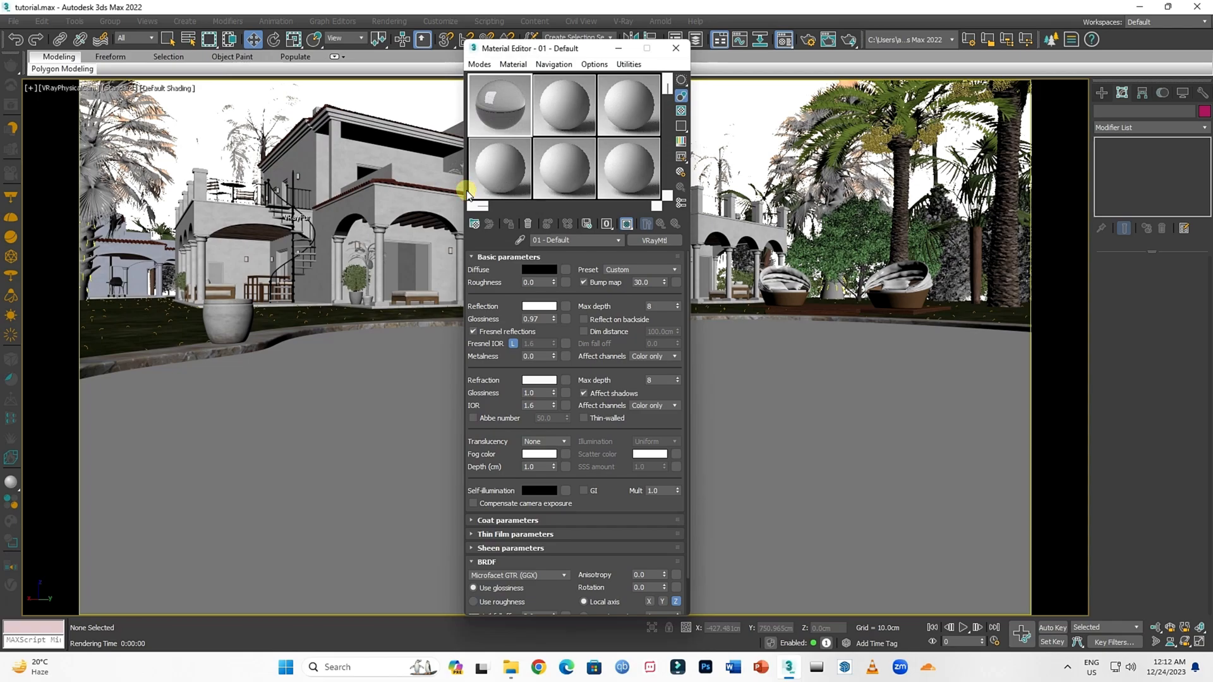
{"action": "mouse_move", "coordinate": [508, 356]}
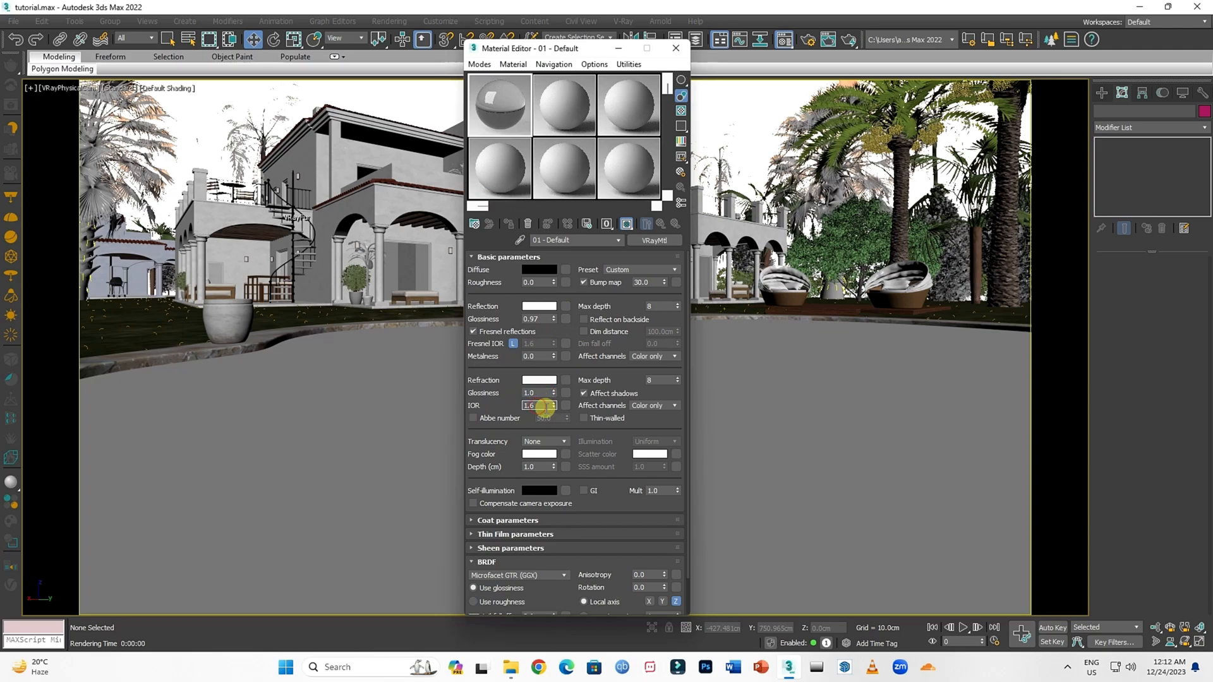
{"action": "left_click", "coordinate": [955, 667]}
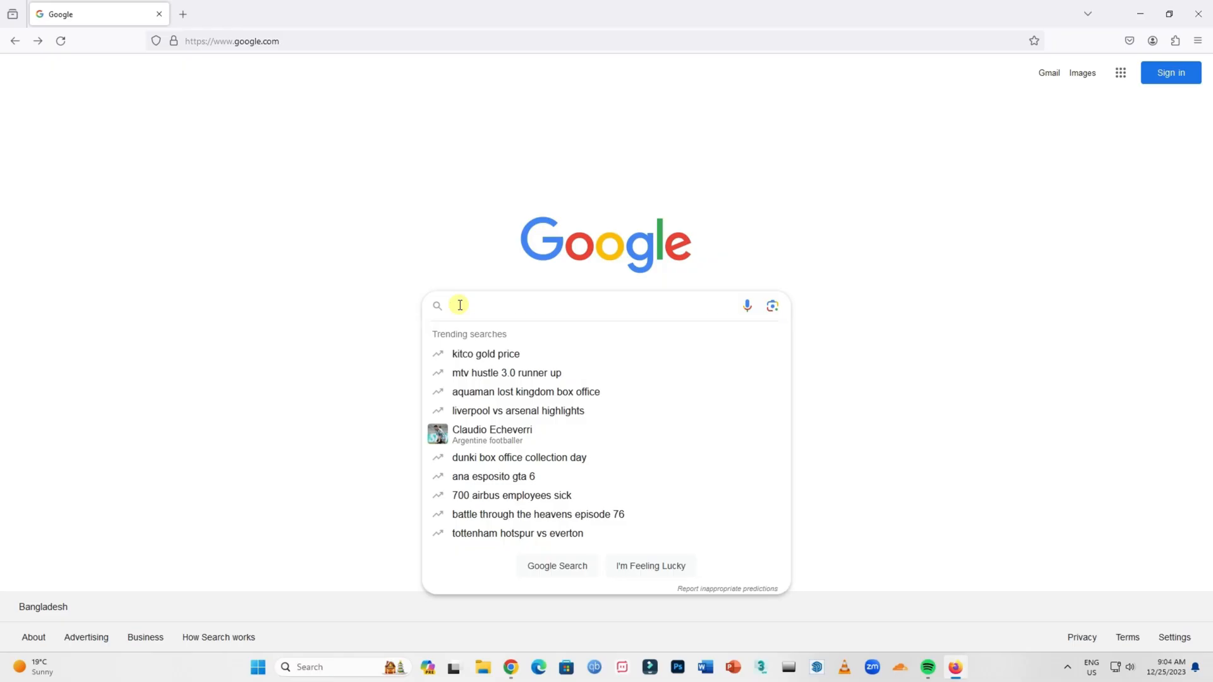
Search Google for water's IOR and highlight the 1.33 result.
{"action": "type", "text": "IQR o"}
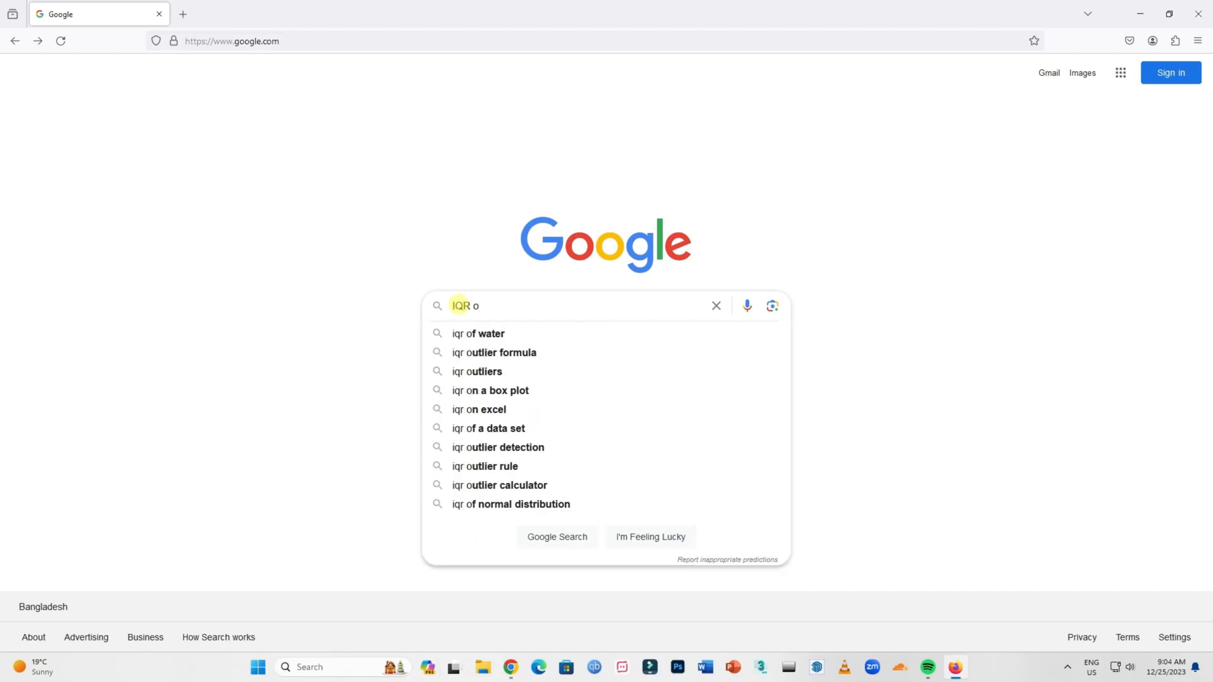
{"action": "left_click", "coordinate": [478, 333]}
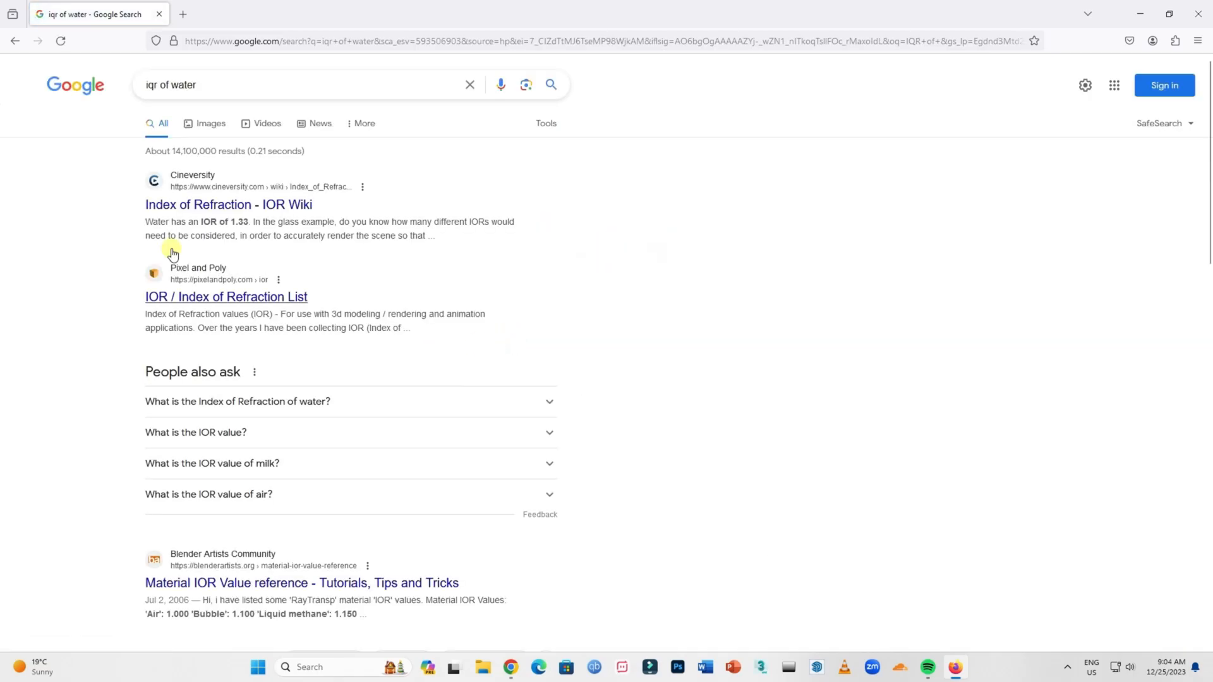
{"action": "left_click_drag", "start_coordinate": [145, 223], "coordinate": [249, 222]}
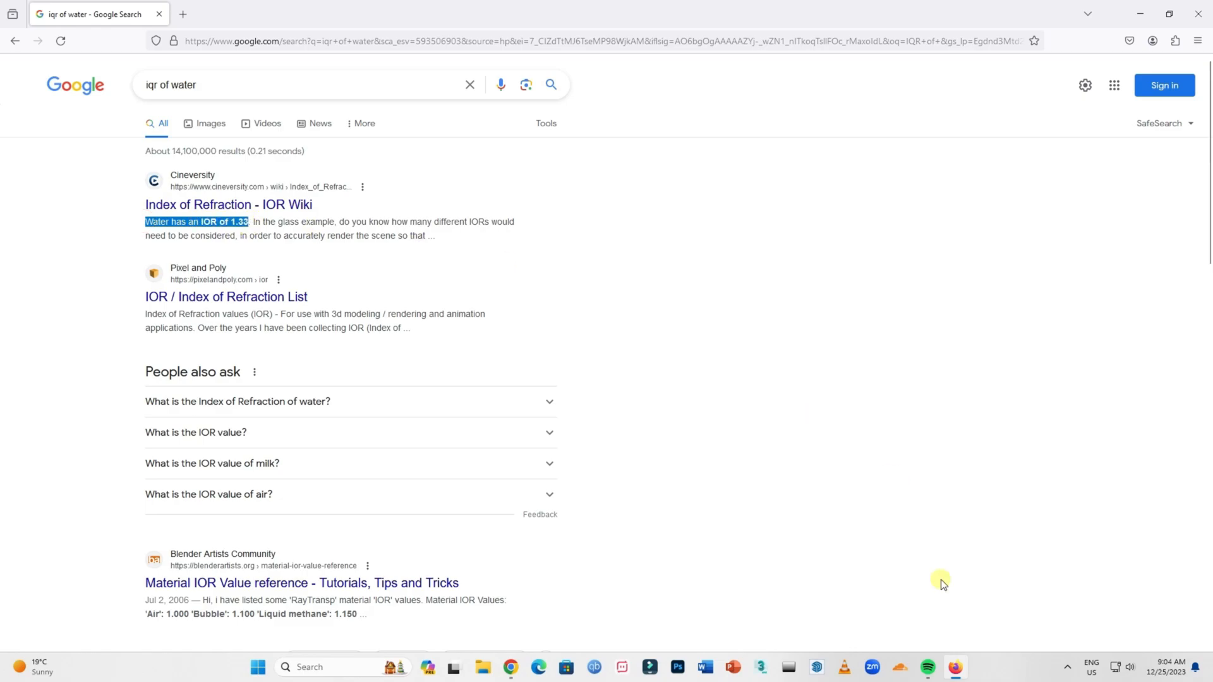
{"action": "left_click", "coordinate": [787, 667]}
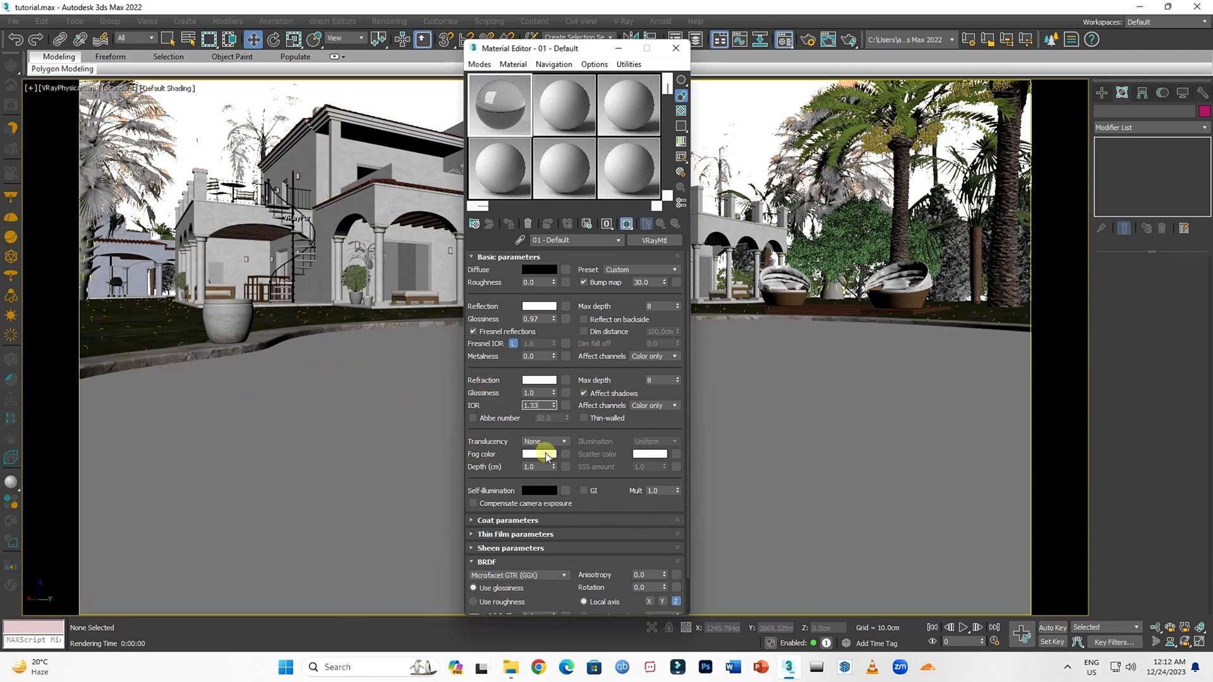
Give the refraction fog a pale aqua colour (127,195,220).
{"action": "left_click", "coordinate": [540, 454]}
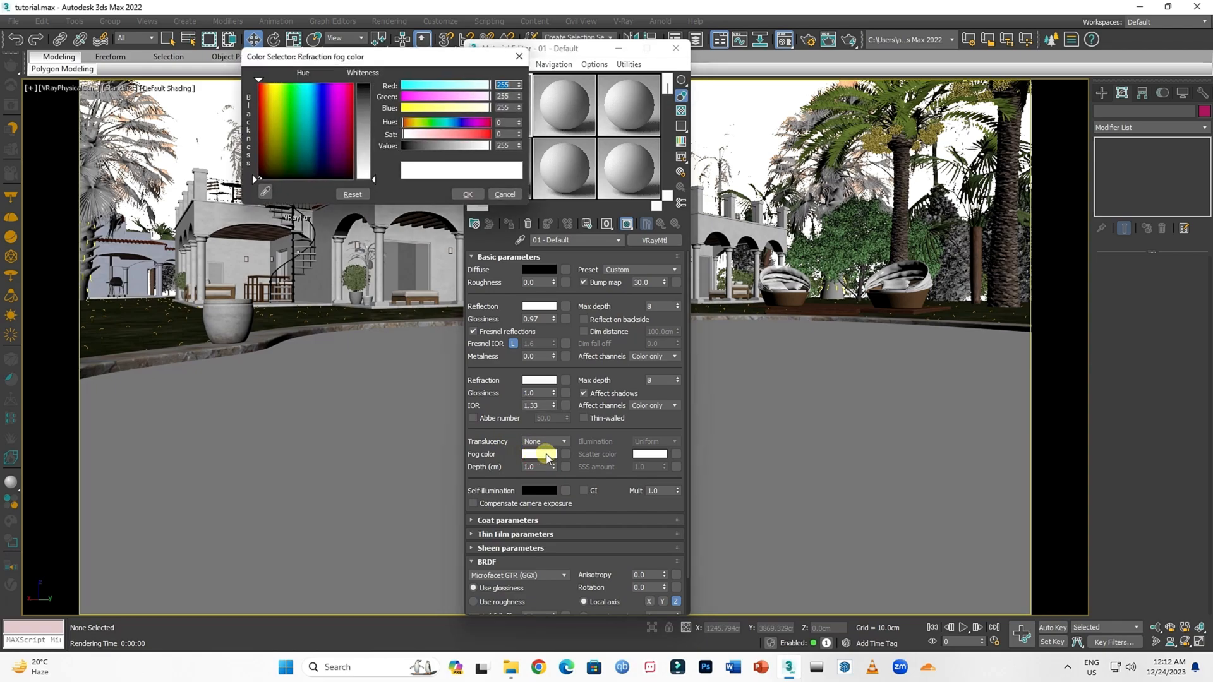
{"action": "mouse_move", "coordinate": [546, 456]}
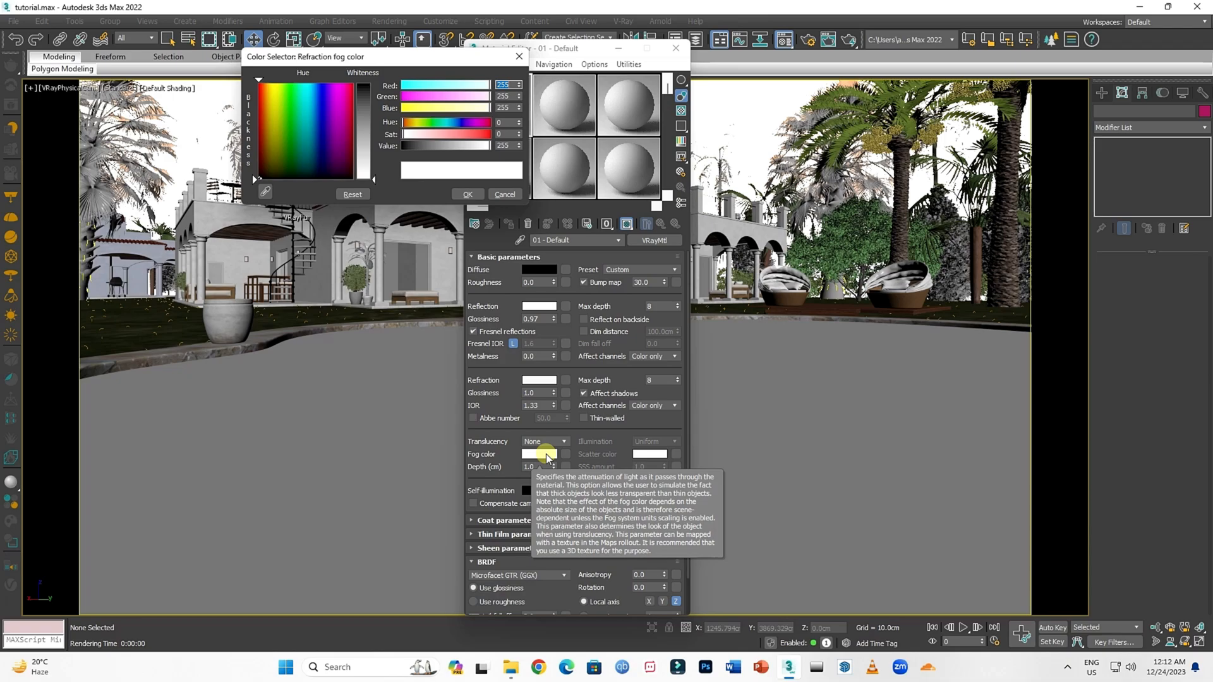
{"action": "left_click", "coordinate": [310, 102]}
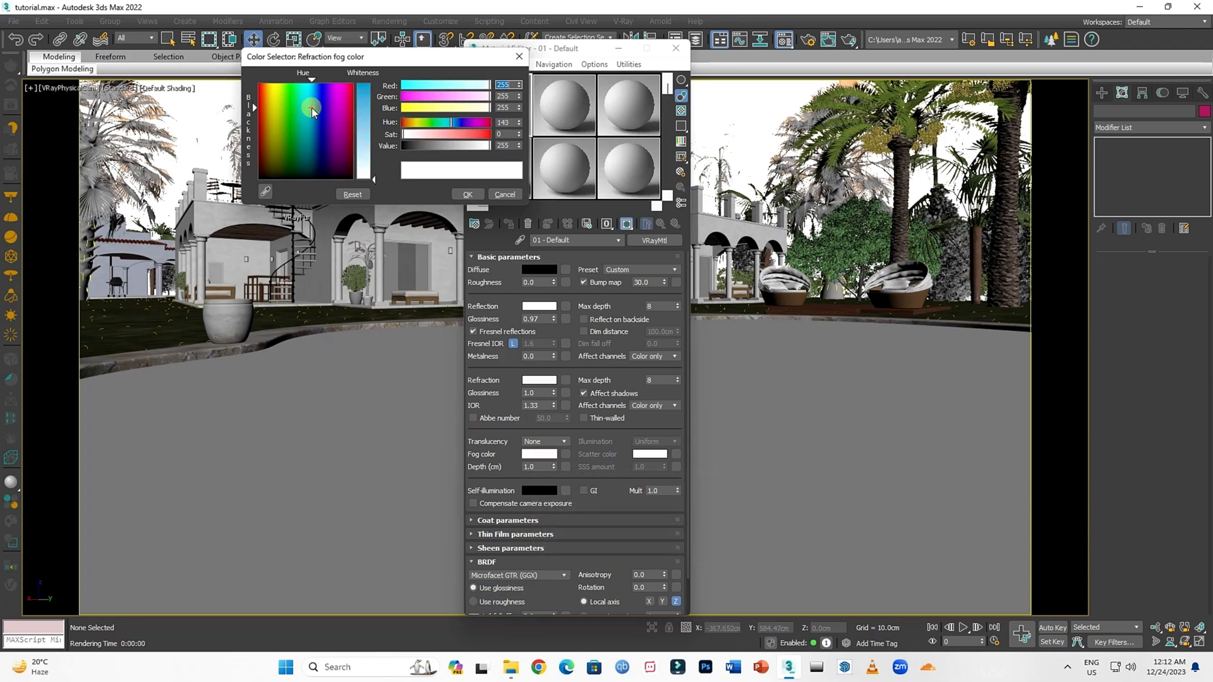
{"action": "left_click", "coordinate": [308, 111]}
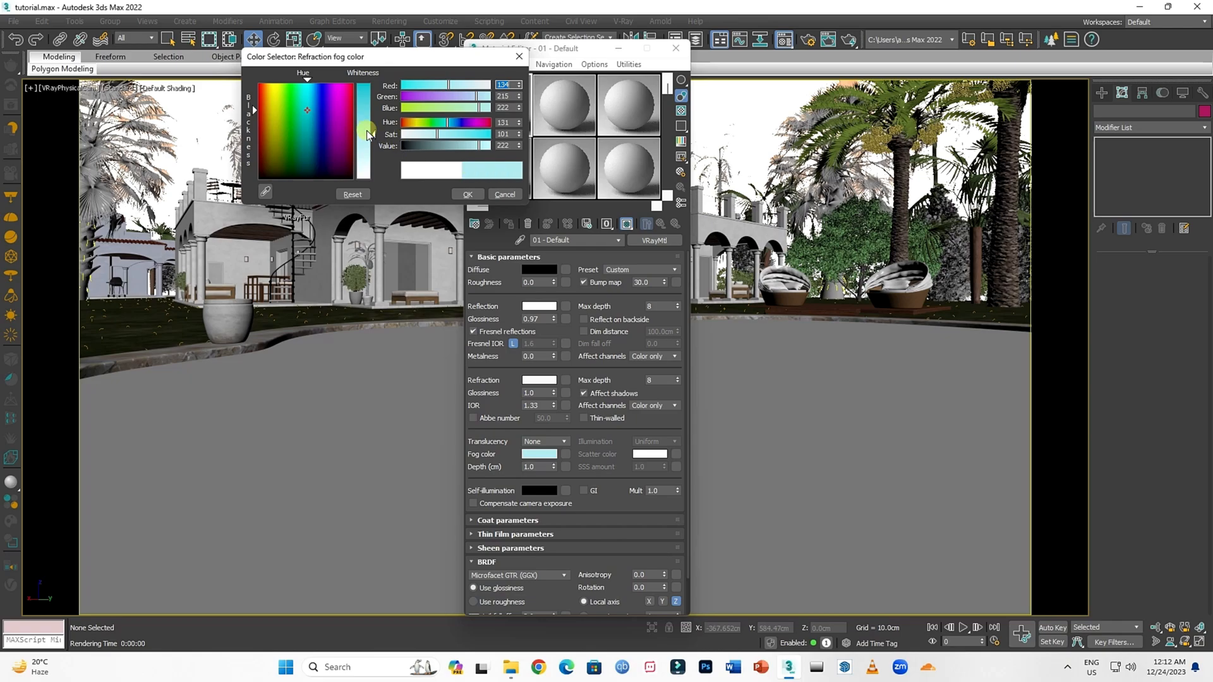
{"action": "left_click", "coordinate": [307, 109]}
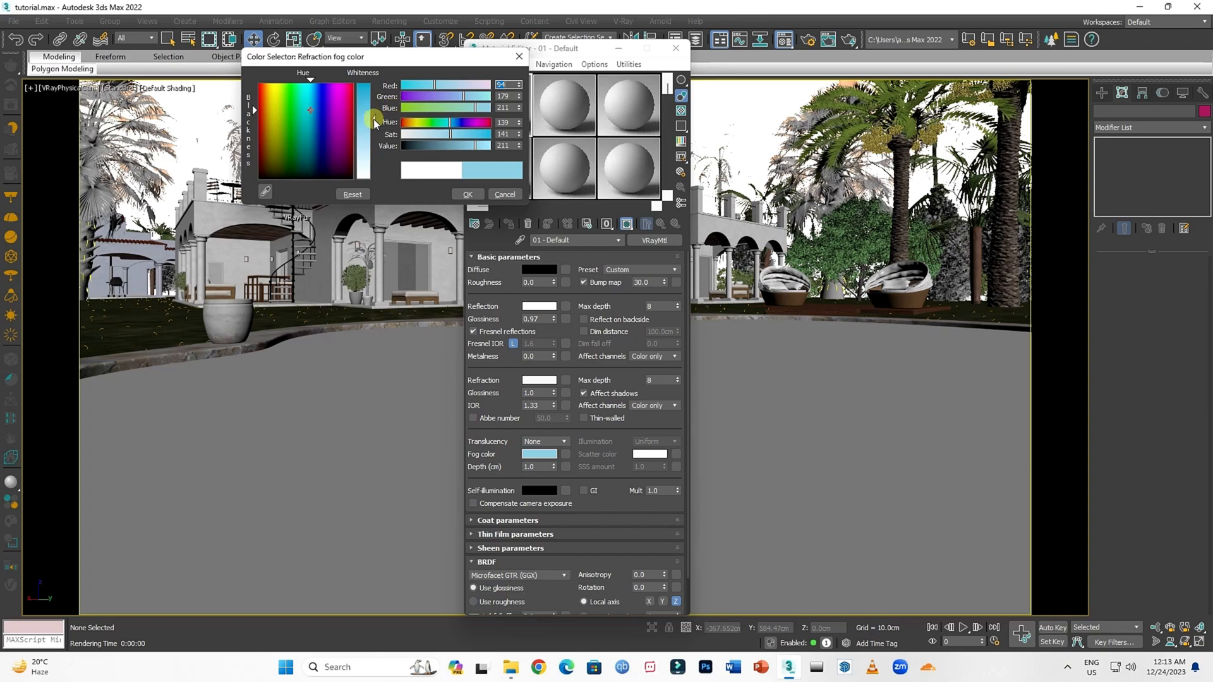
{"action": "left_click_drag", "start_coordinate": [374, 120], "coordinate": [374, 126]}
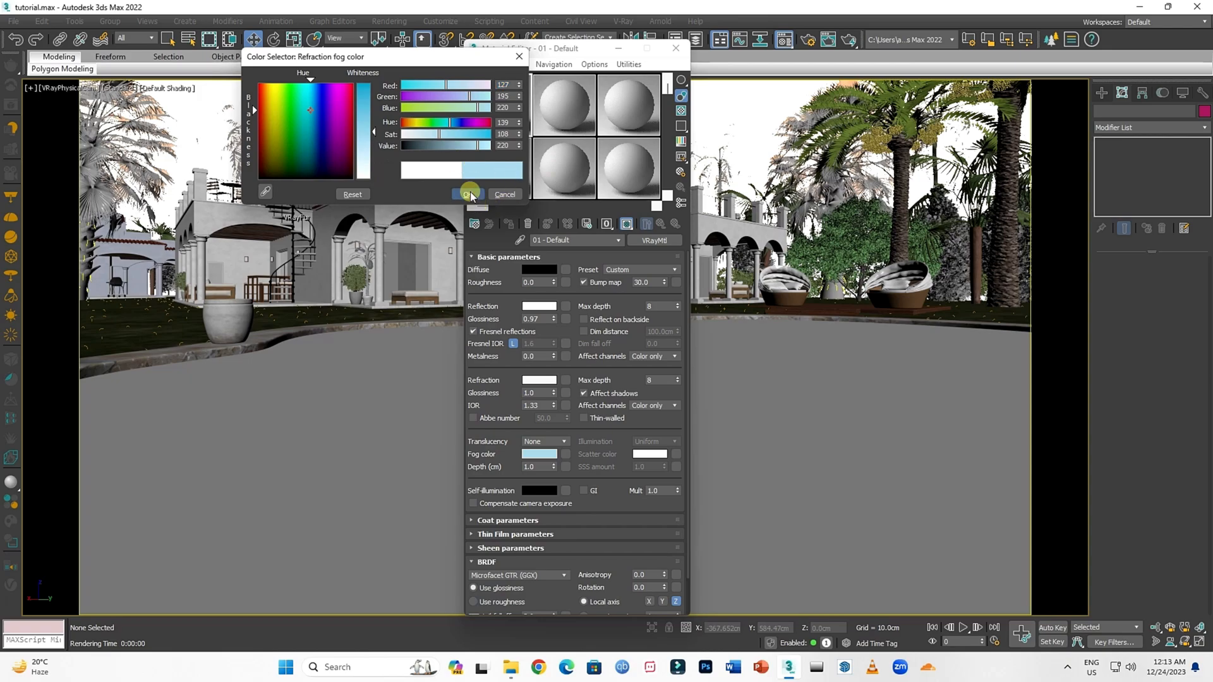
{"action": "left_click", "coordinate": [467, 193]}
{"action": "type", "text": "2"}
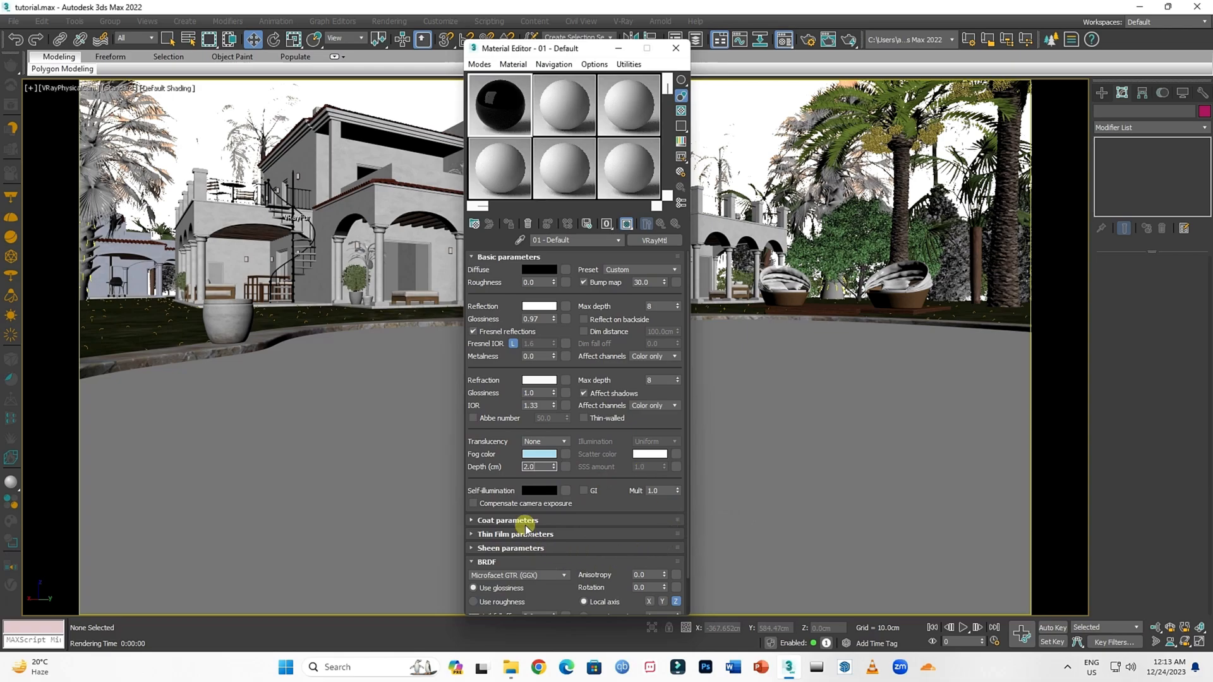
Expand the Coat parameters and Maps rollouts of the water VRayMtl.
{"action": "left_click", "coordinate": [507, 520]}
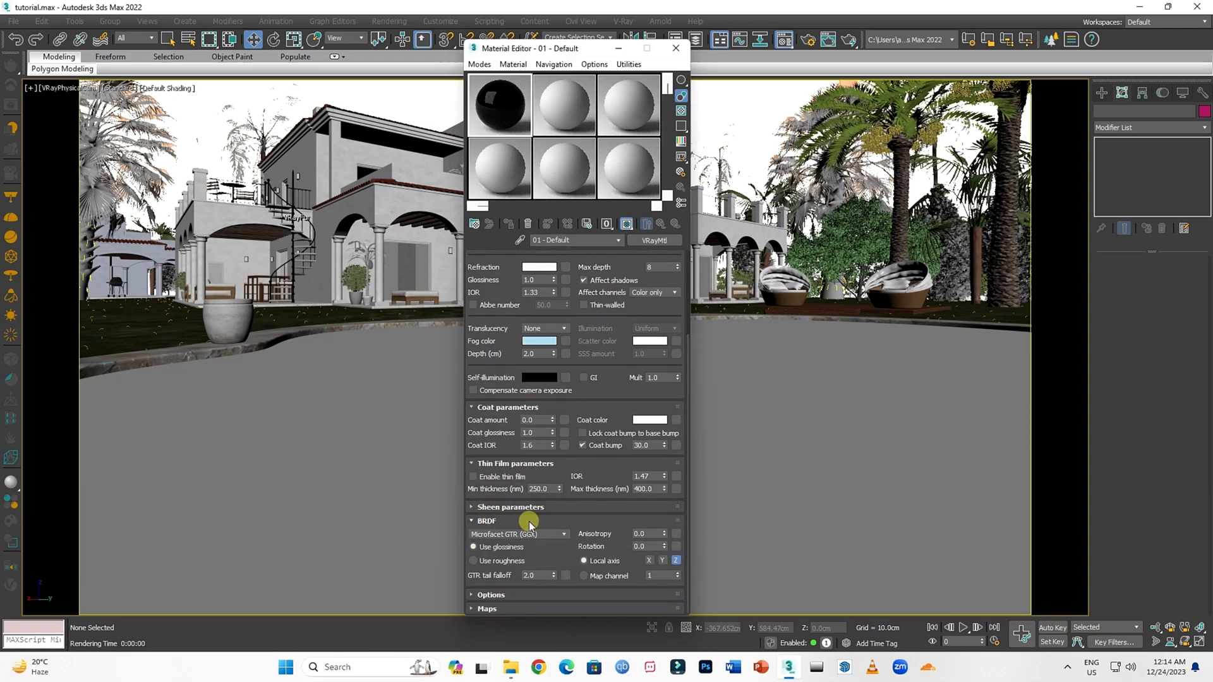
{"action": "mouse_move", "coordinate": [503, 614]}
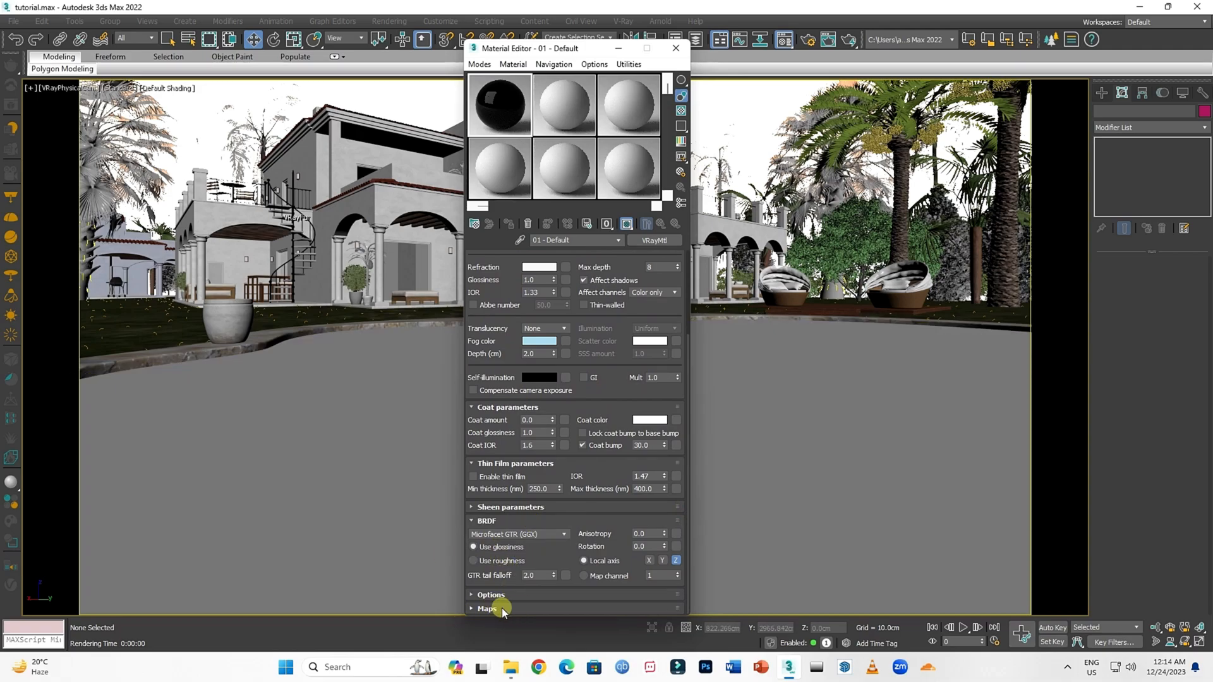
{"action": "left_click", "coordinate": [487, 609]}
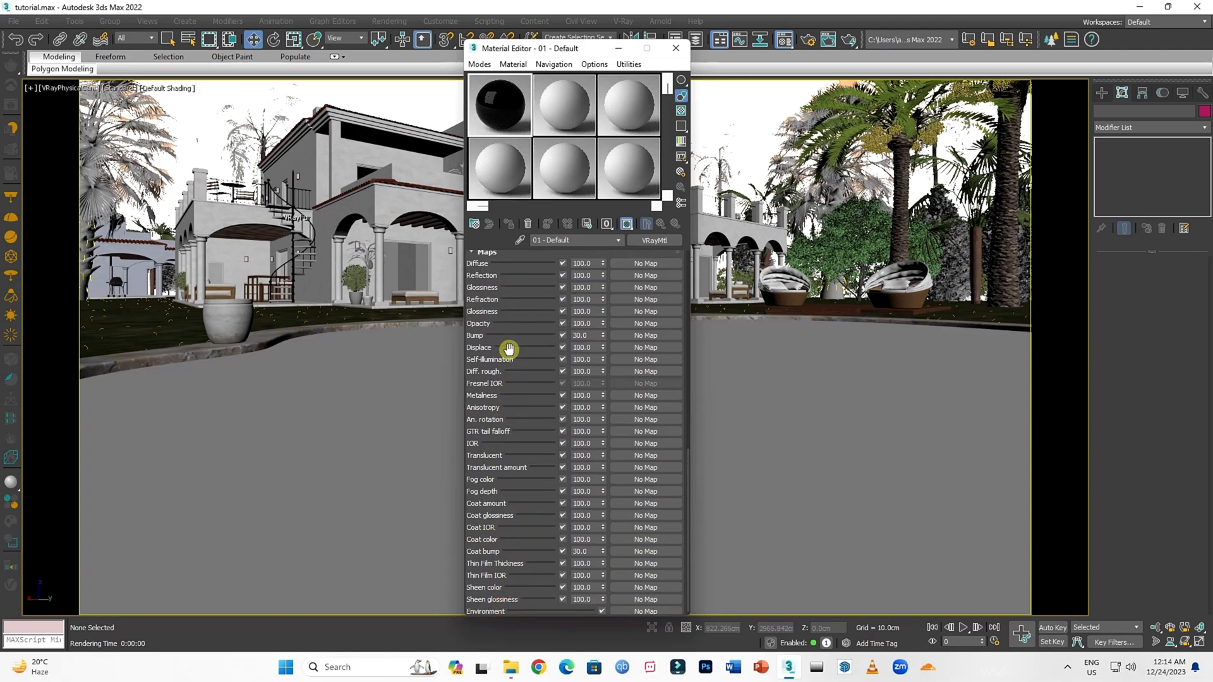
{"action": "mouse_move", "coordinate": [571, 338]}
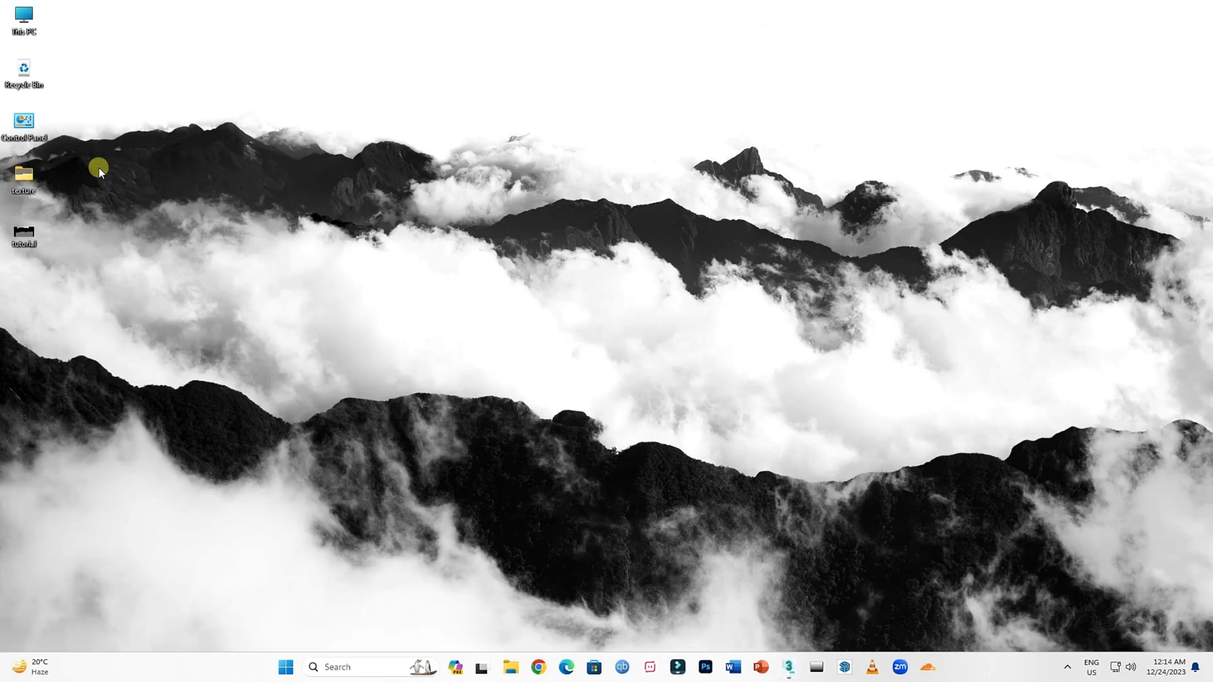
Open the folder from the Windows desktop icons.
{"action": "double_click", "coordinate": [23, 174]}
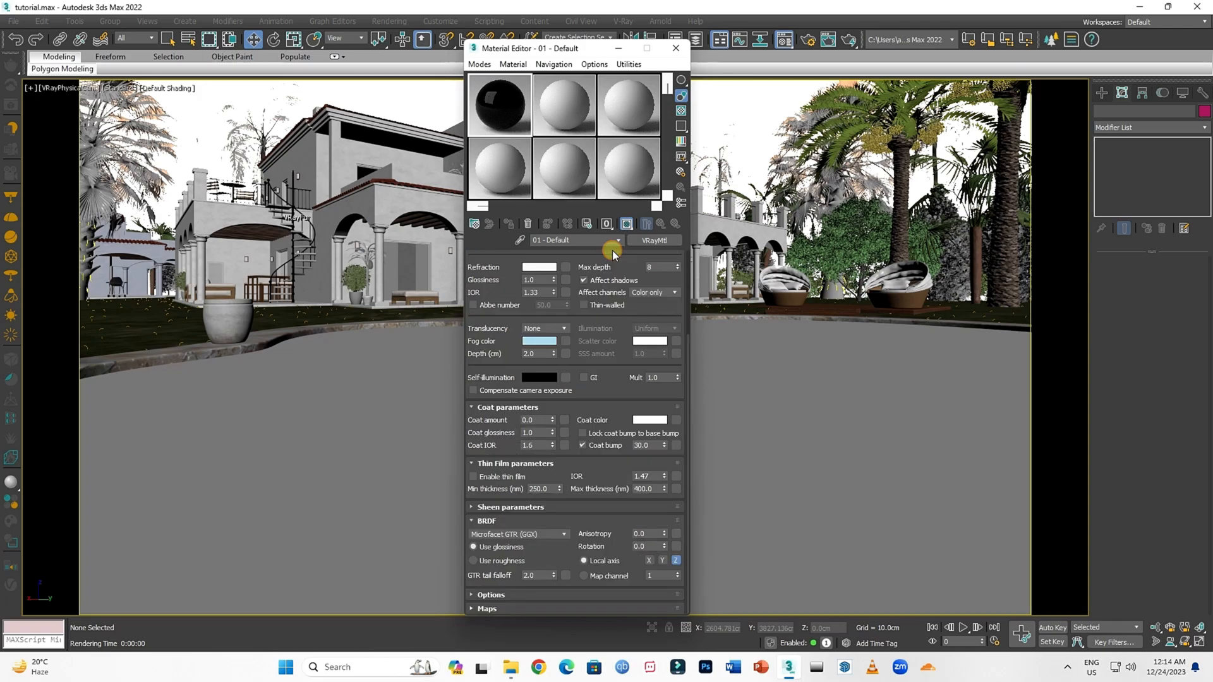
Close the water VRayMtl's Material Editor, leaving the pool camera view uncovered.
{"action": "left_click", "coordinate": [487, 253]}
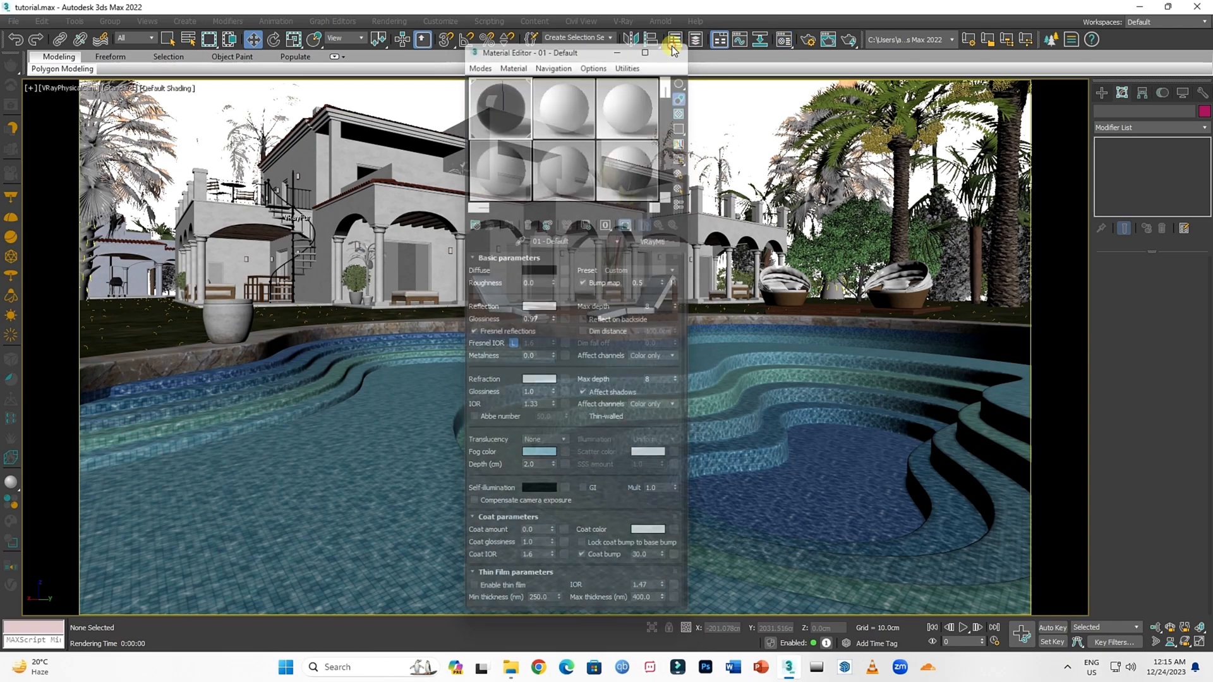
{"action": "left_click", "coordinate": [673, 52]}
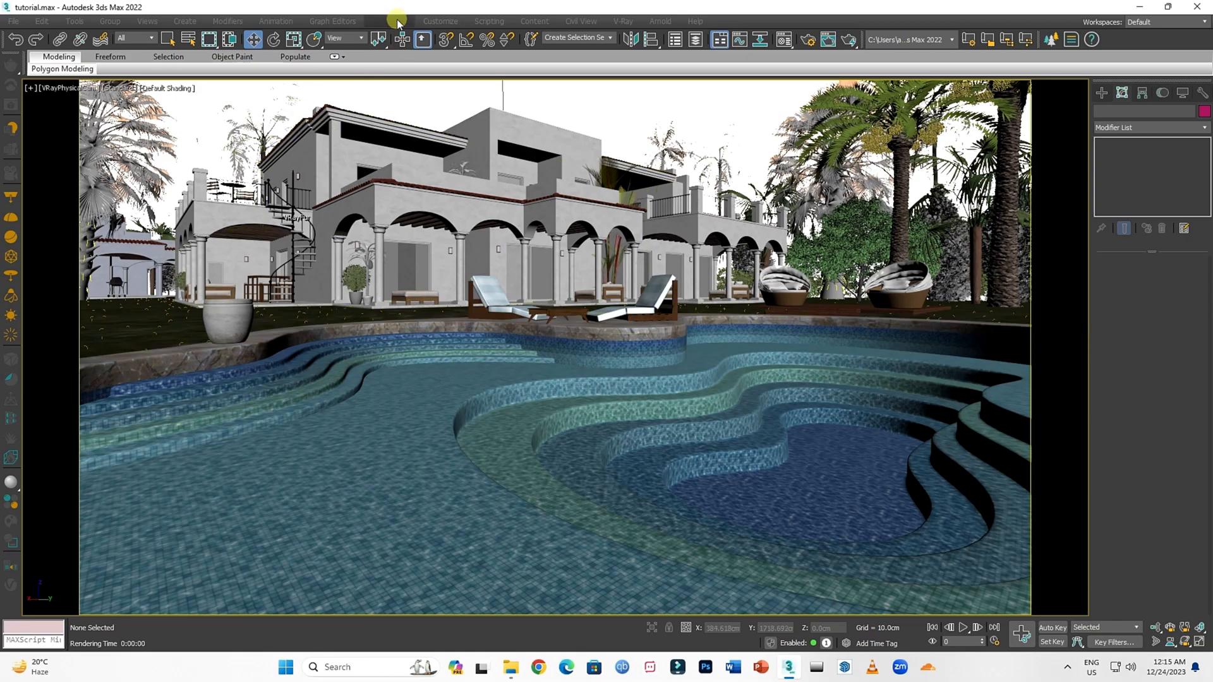
Bring up Render Setup from the Rendering menu and show the V-Ray renderer options.
{"action": "left_click", "coordinate": [396, 22]}
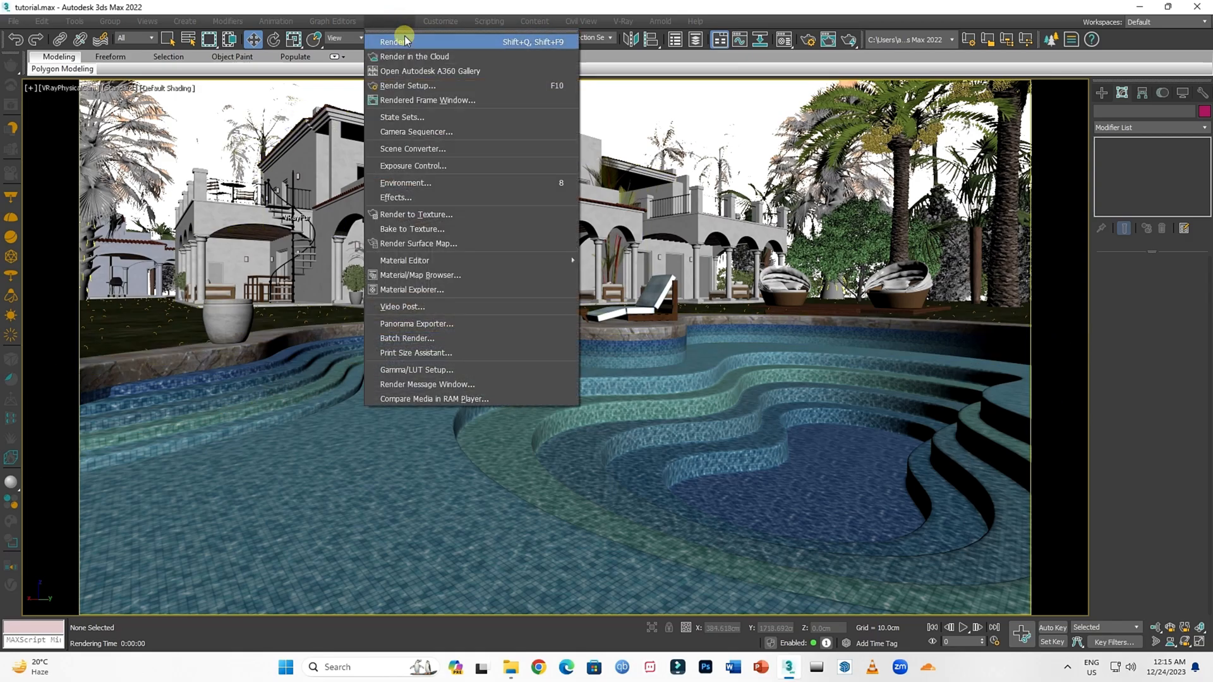
{"action": "left_click", "coordinate": [409, 86]}
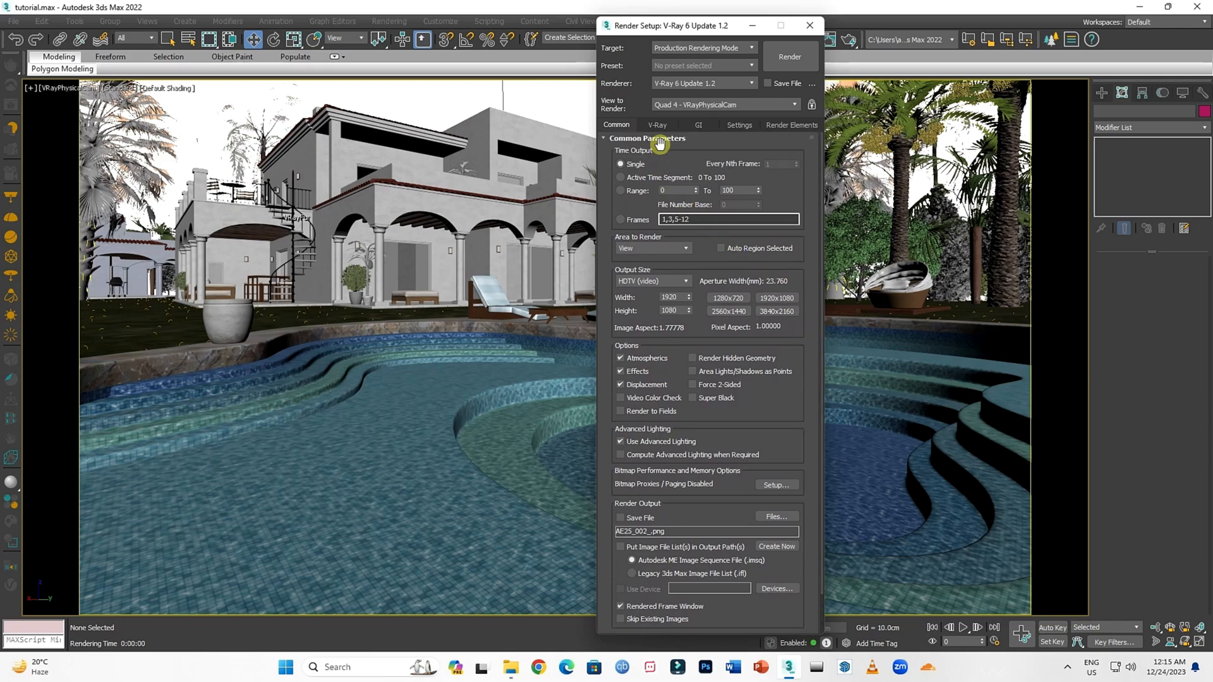
{"action": "left_click", "coordinate": [658, 125]}
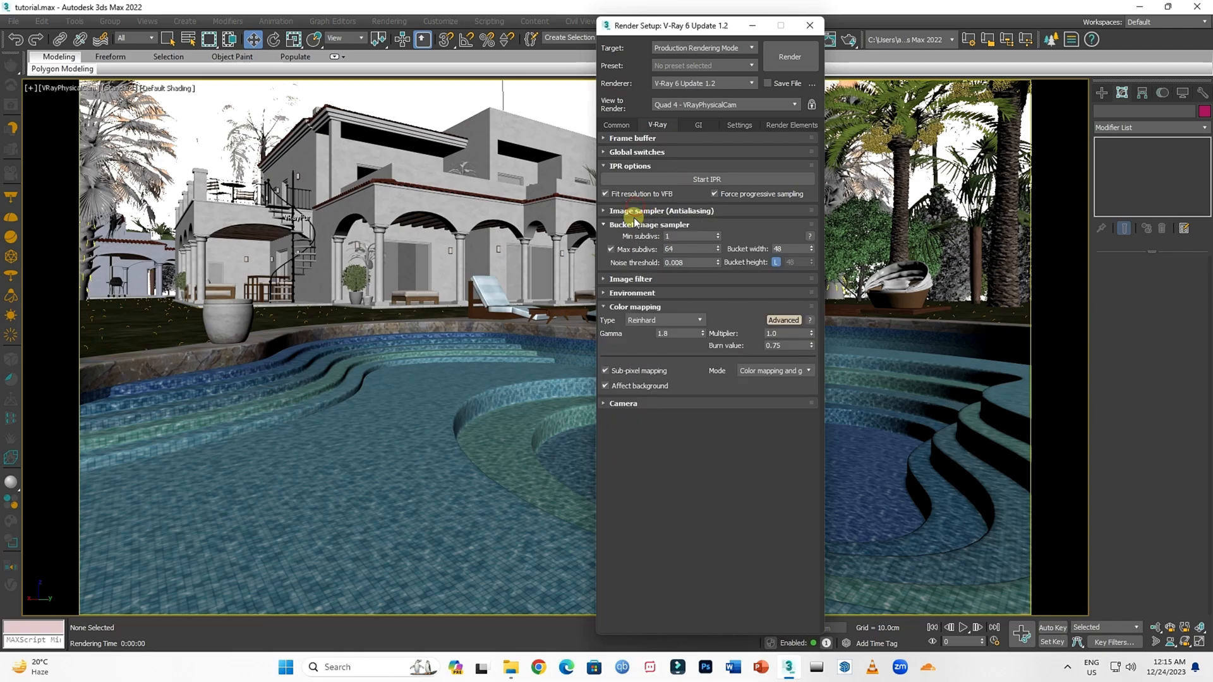
Use bucket antialiasing with noise threshold 0.008, bucket width 48, and colour mapping gamma 1.8.
{"action": "left_click", "coordinate": [604, 211]}
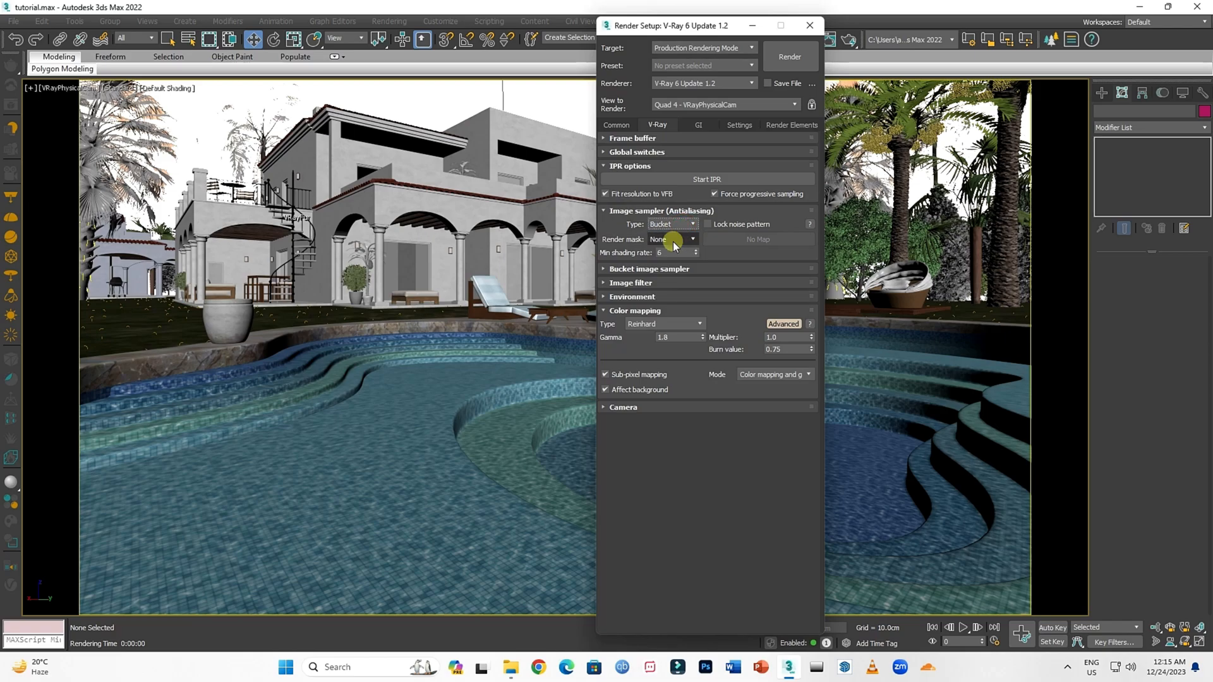
{"action": "left_click", "coordinate": [650, 268]}
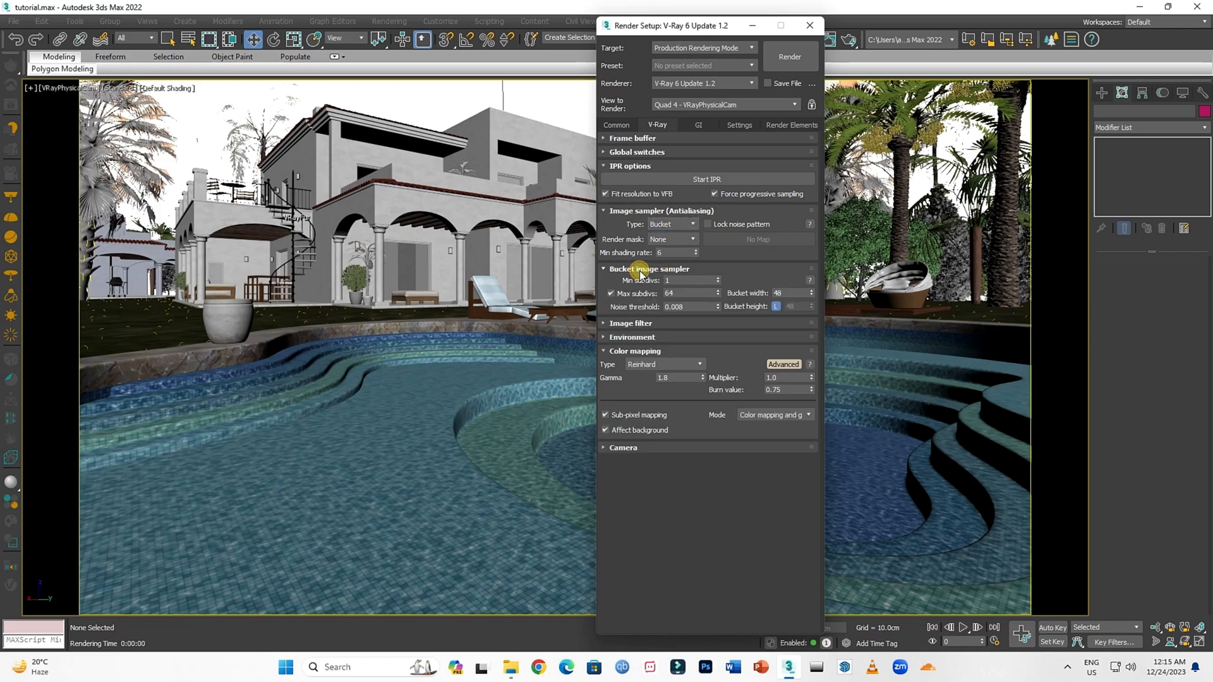
{"action": "left_click", "coordinate": [689, 280]}
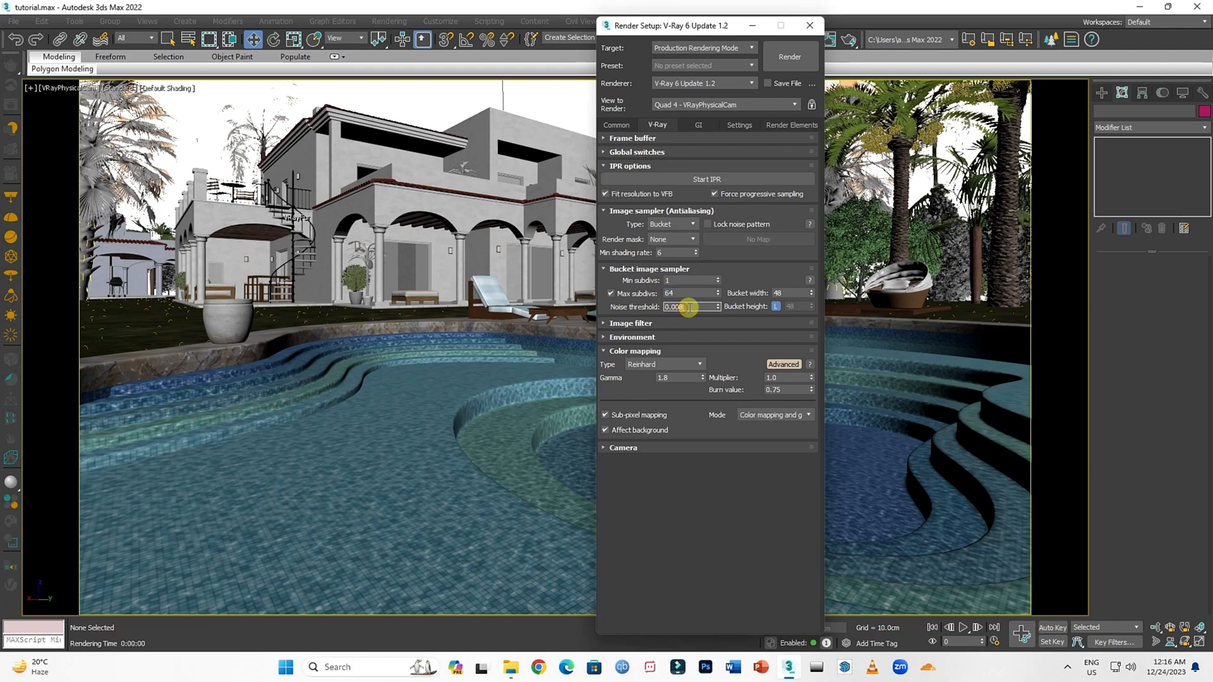
{"action": "triple_click", "coordinate": [674, 306]}
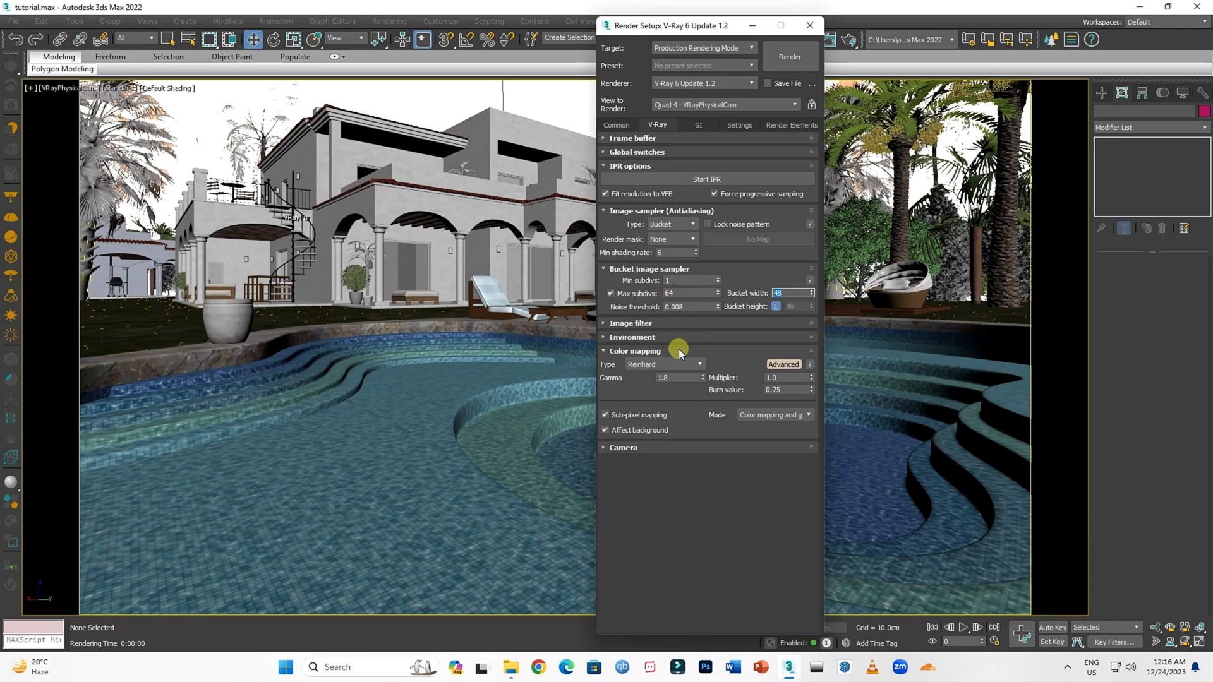
{"action": "mouse_move", "coordinate": [667, 369]}
{"action": "type", "text": "2.2"}
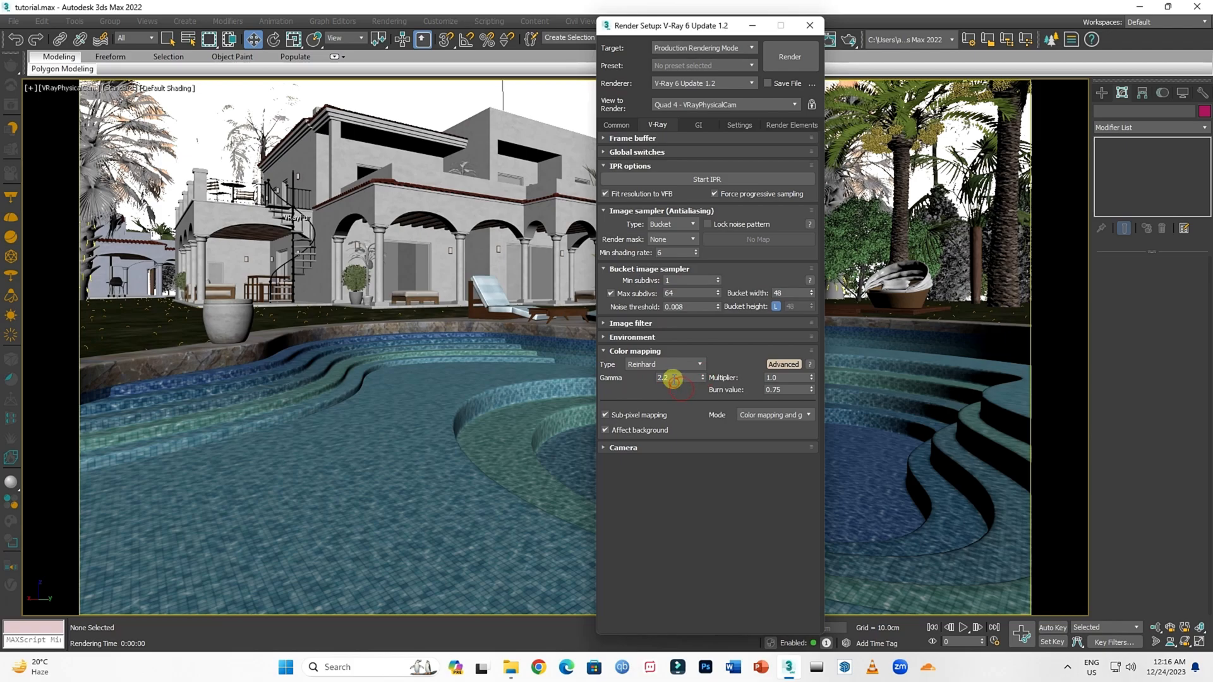
{"action": "left_click", "coordinate": [701, 378]}
{"action": "type", "text": "1.8"}
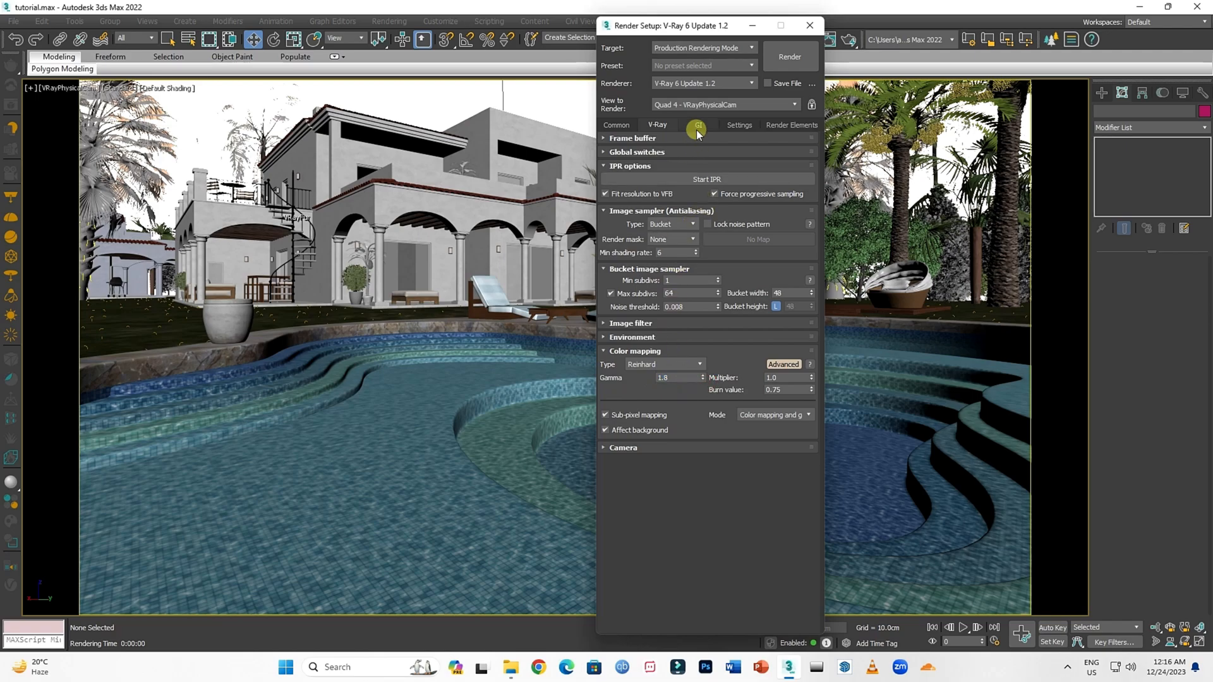
Keep the GI irradiance map at the Medium preset.
{"action": "left_click", "coordinate": [698, 125]}
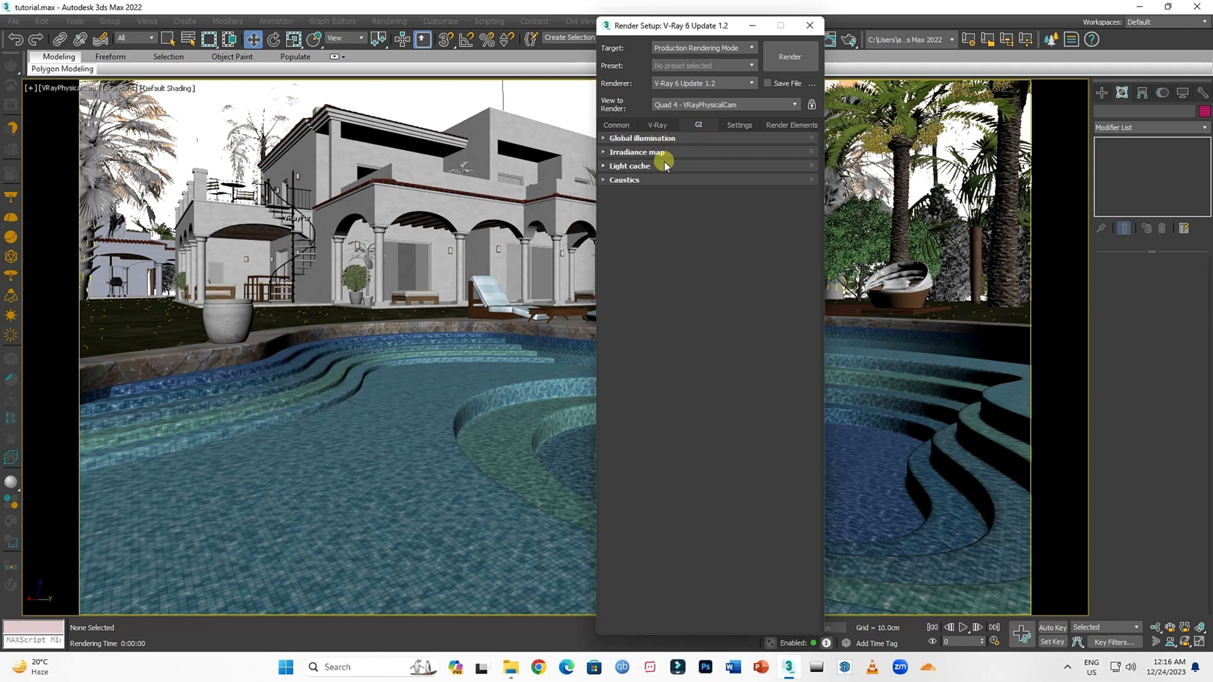
{"action": "left_click", "coordinate": [637, 152]}
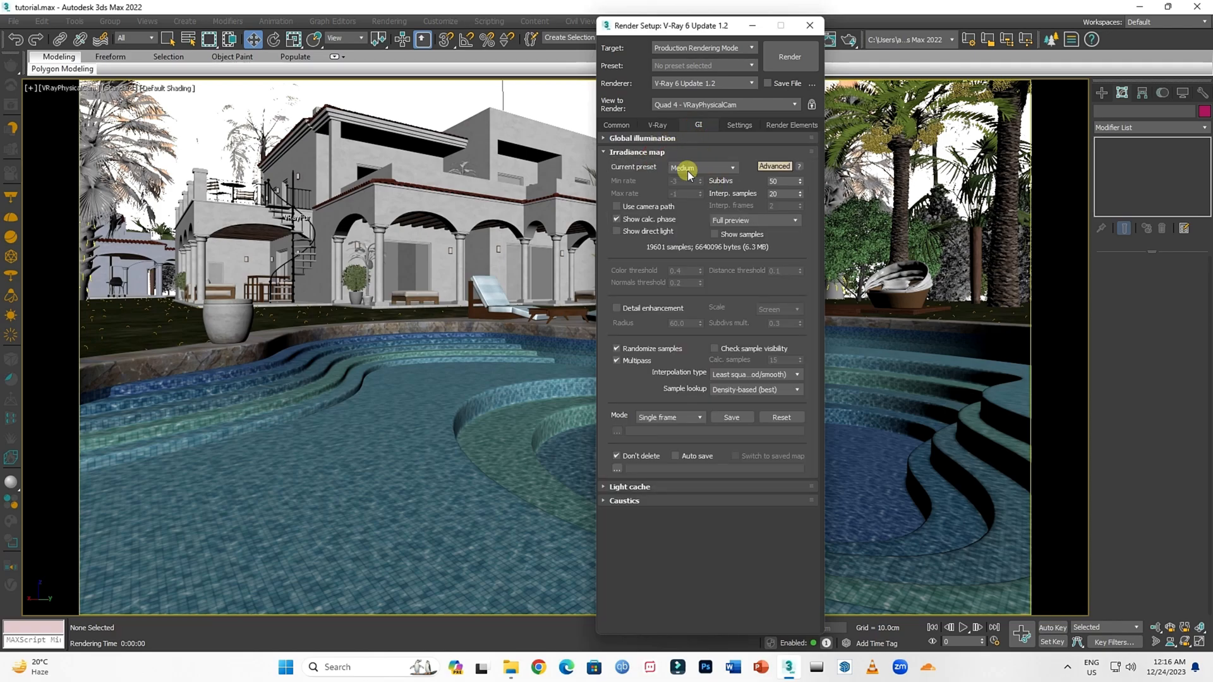
{"action": "left_click", "coordinate": [732, 168]}
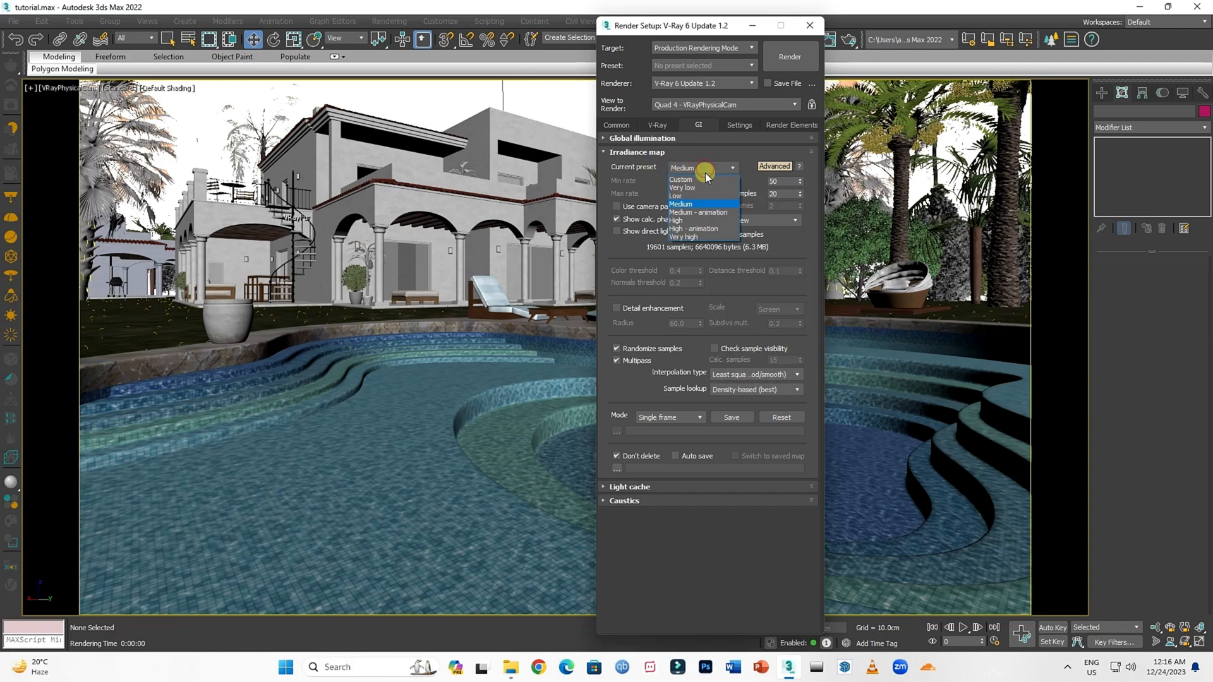
{"action": "left_click", "coordinate": [681, 205]}
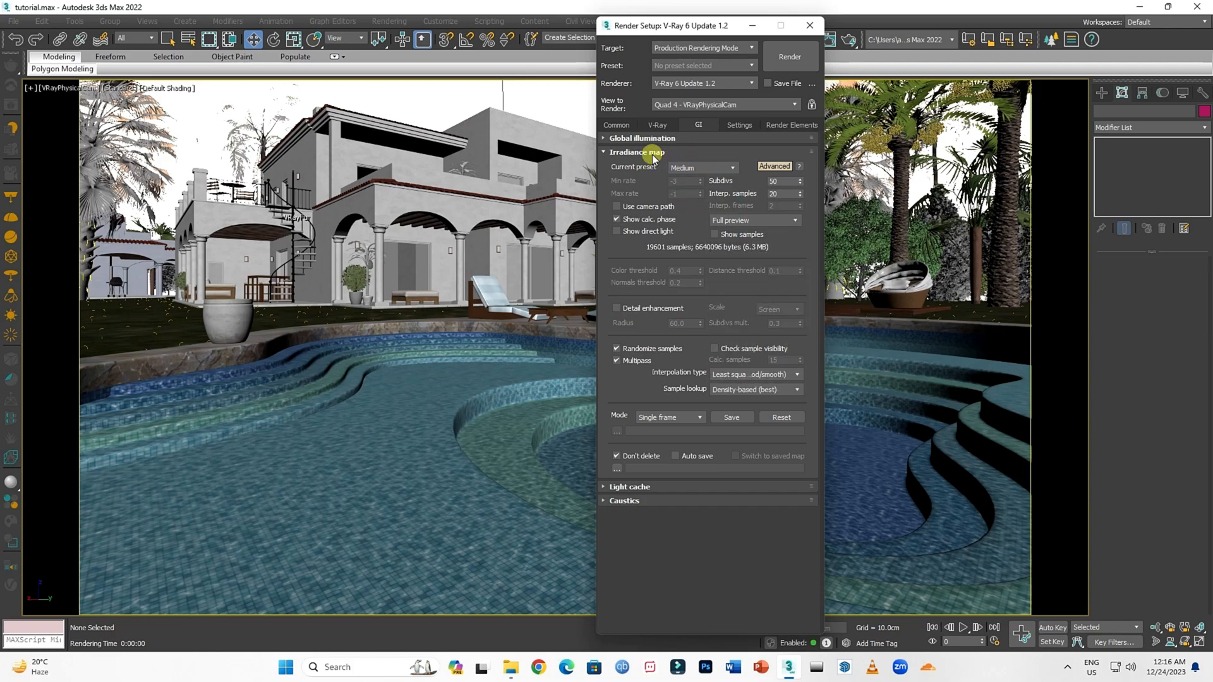
Set the light cache to the Still preset with 1200 subdivs and adjust sample size.
{"action": "left_click", "coordinate": [630, 166]}
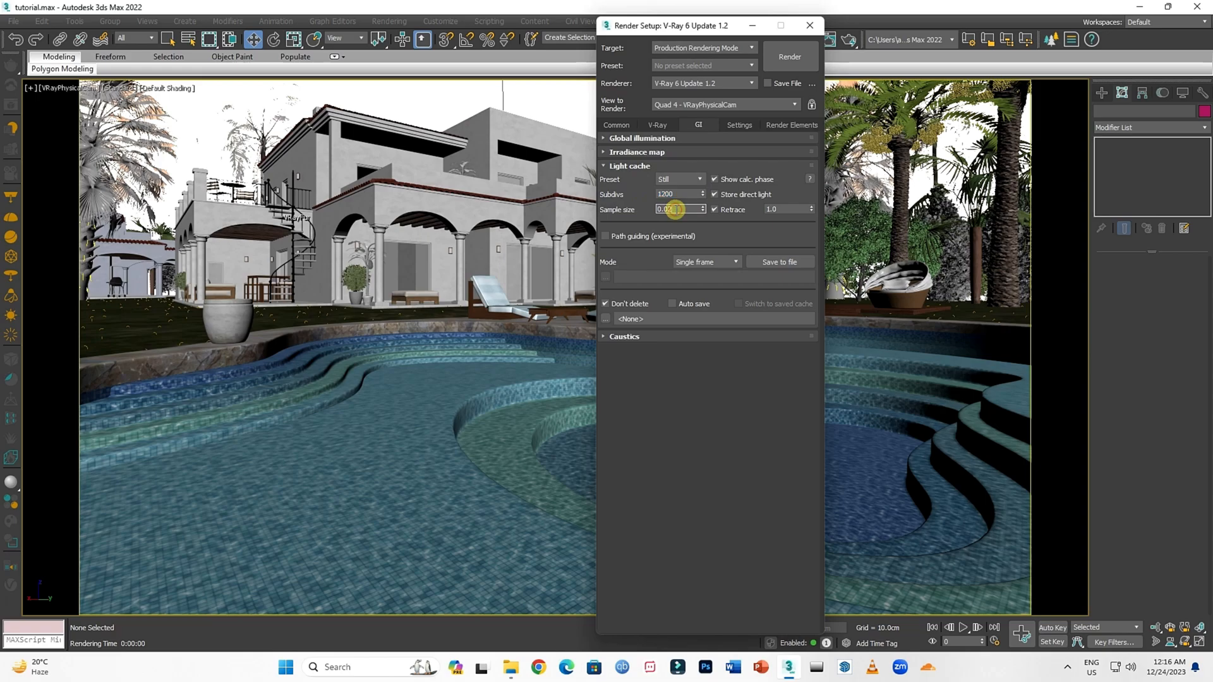
{"action": "left_click", "coordinate": [675, 209]}
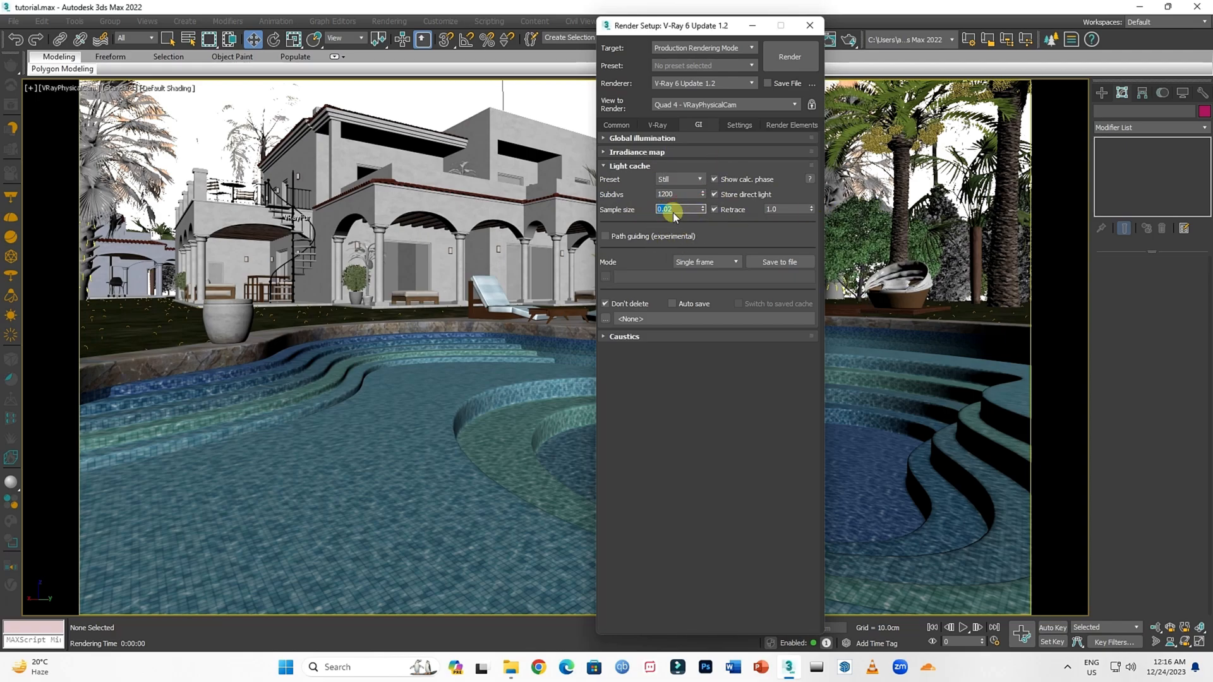
{"action": "left_click", "coordinate": [738, 125]}
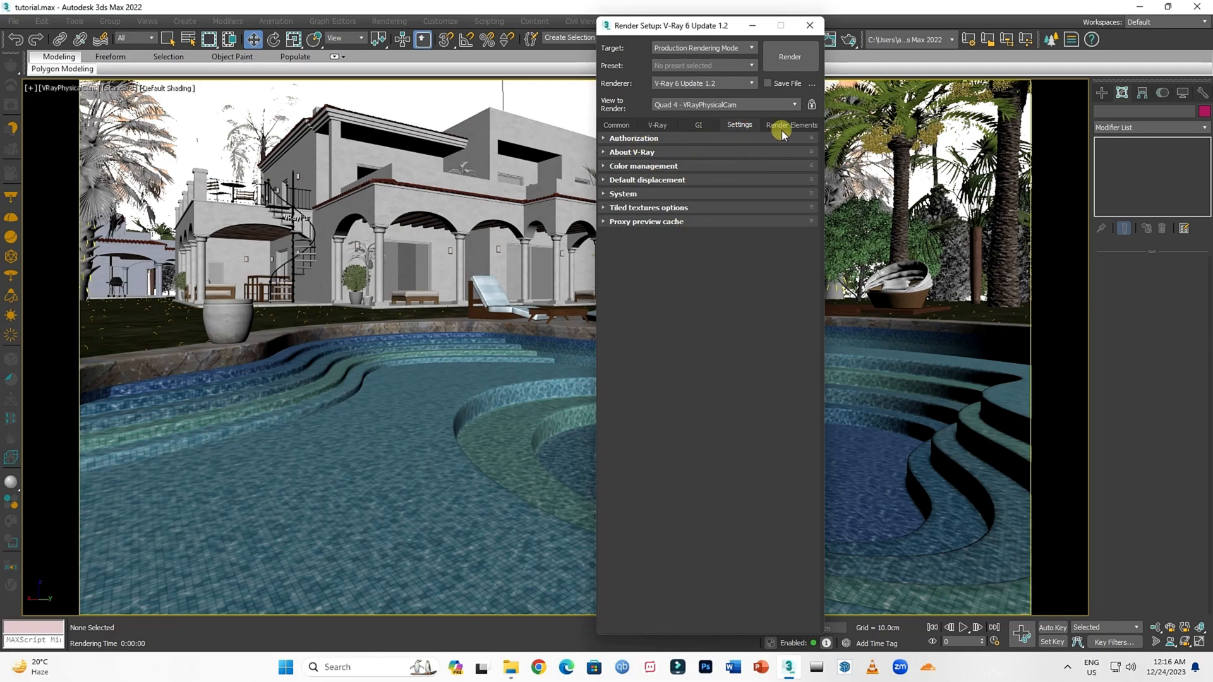
Review the V-Ray render elements list, then return to the common 1920x1080 output settings.
{"action": "left_click", "coordinate": [791, 125]}
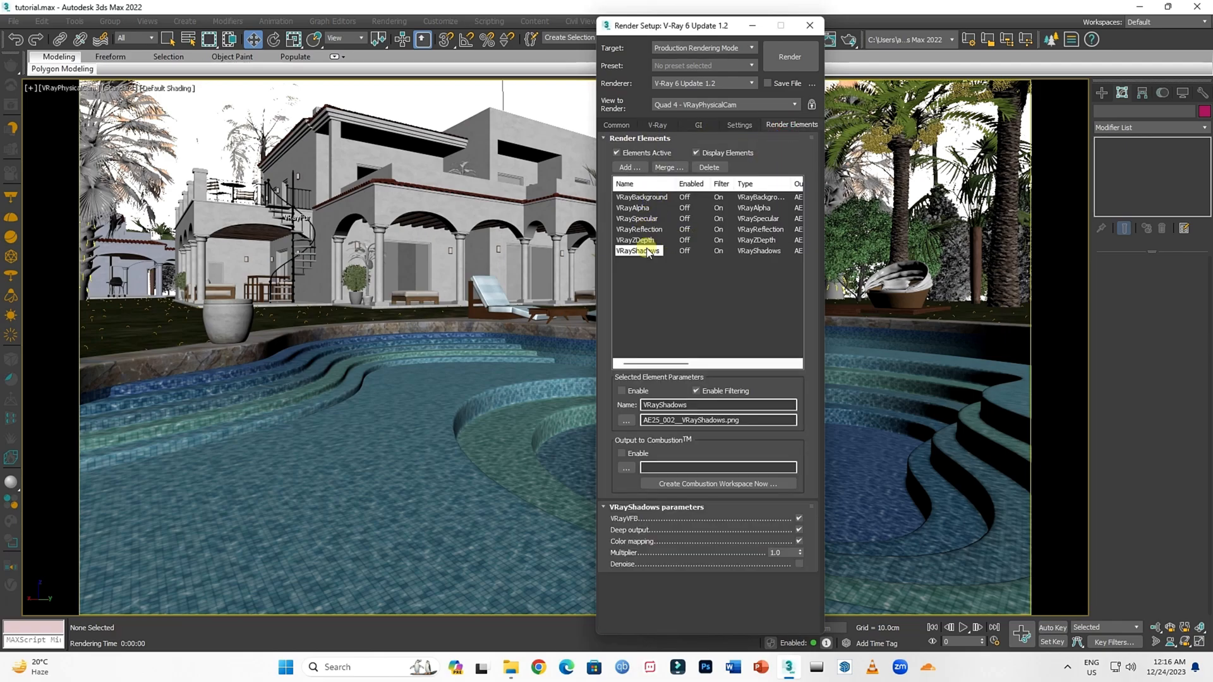
{"action": "left_click", "coordinate": [640, 228]}
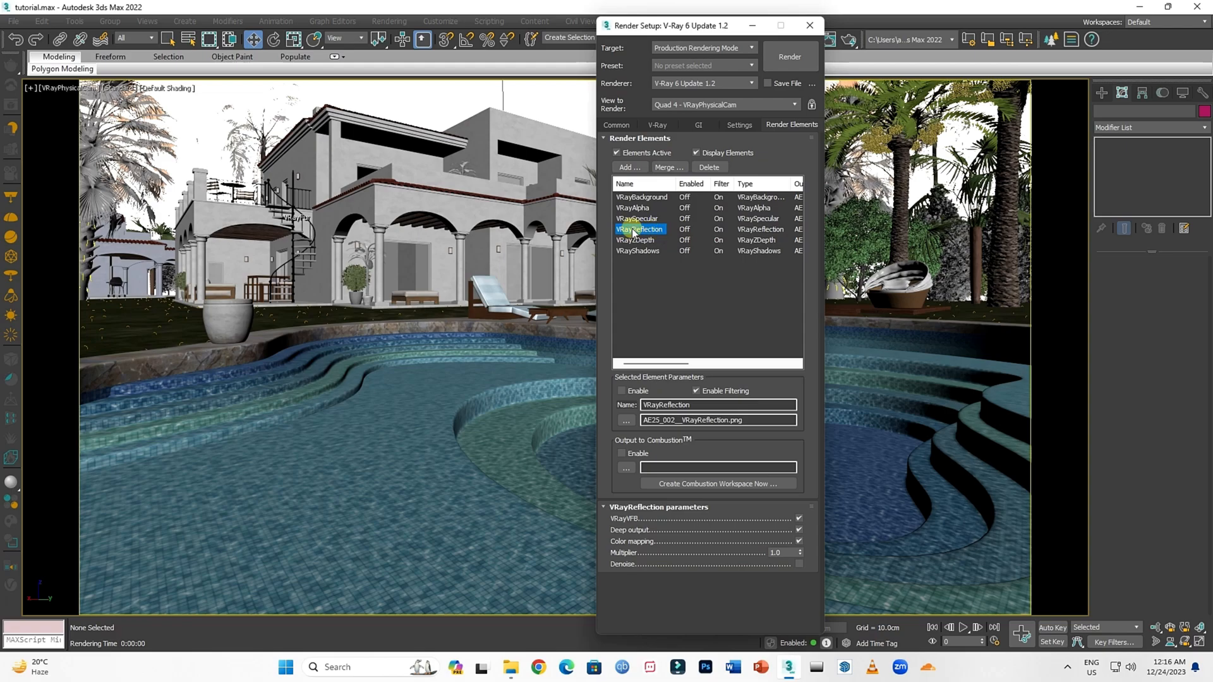
{"action": "left_click", "coordinate": [616, 125]}
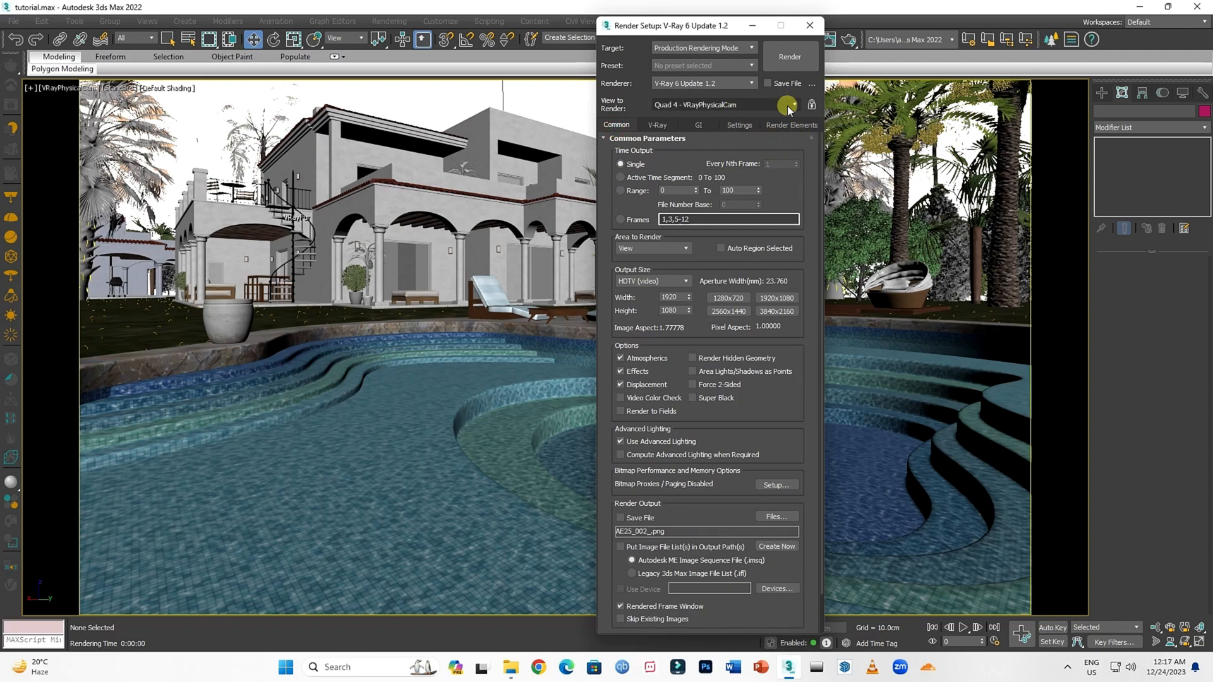
Move Render Setup aside and start rendering the pool view into the V-Ray Frame Buffer.
{"action": "left_click_drag", "start_coordinate": [704, 26], "coordinate": [591, 29]}
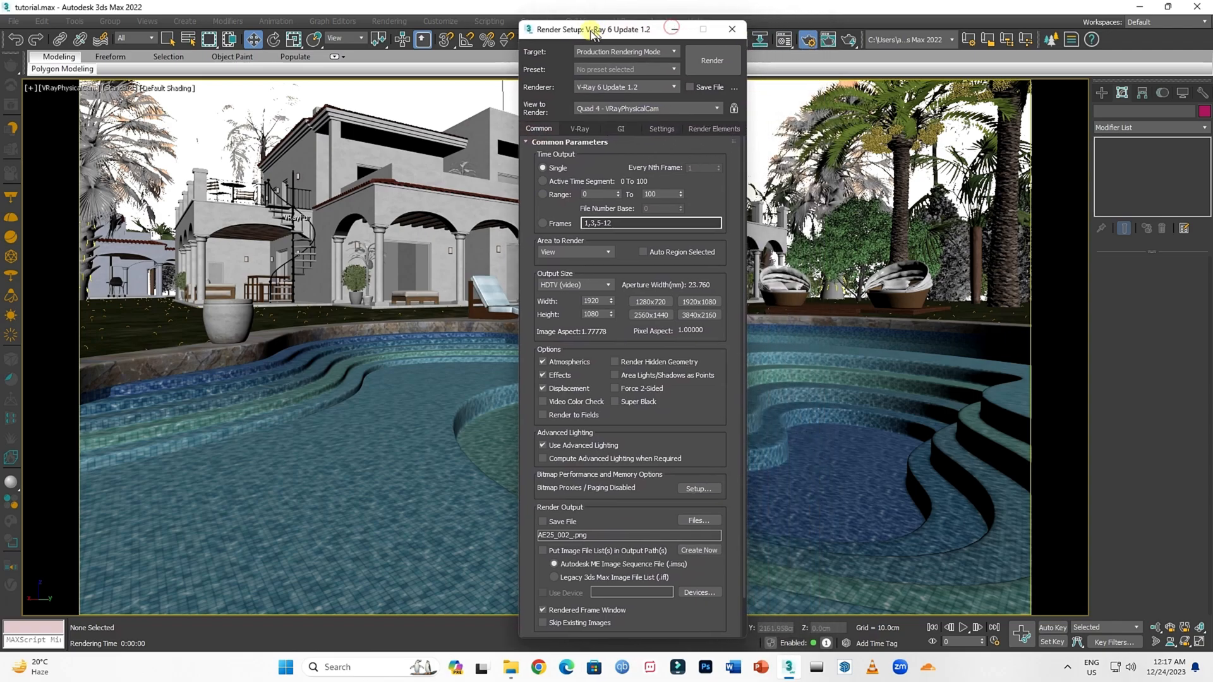
{"action": "left_click_drag", "start_coordinate": [591, 29], "coordinate": [536, 29]}
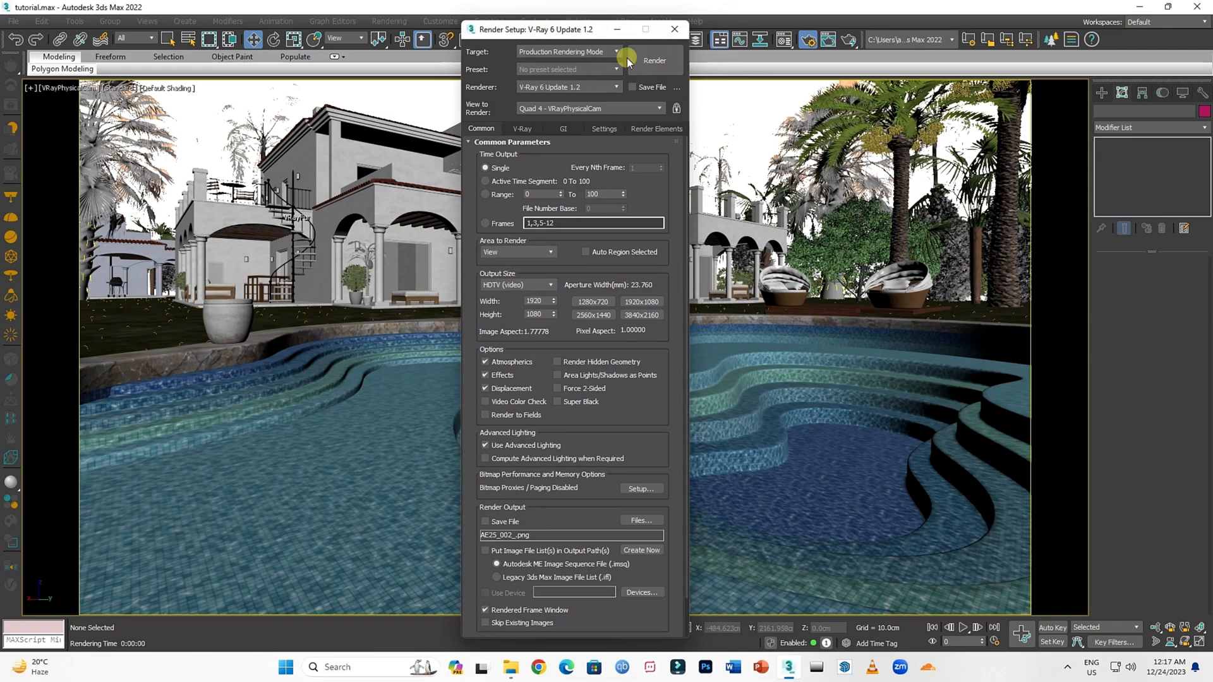
{"action": "left_click", "coordinate": [655, 61]}
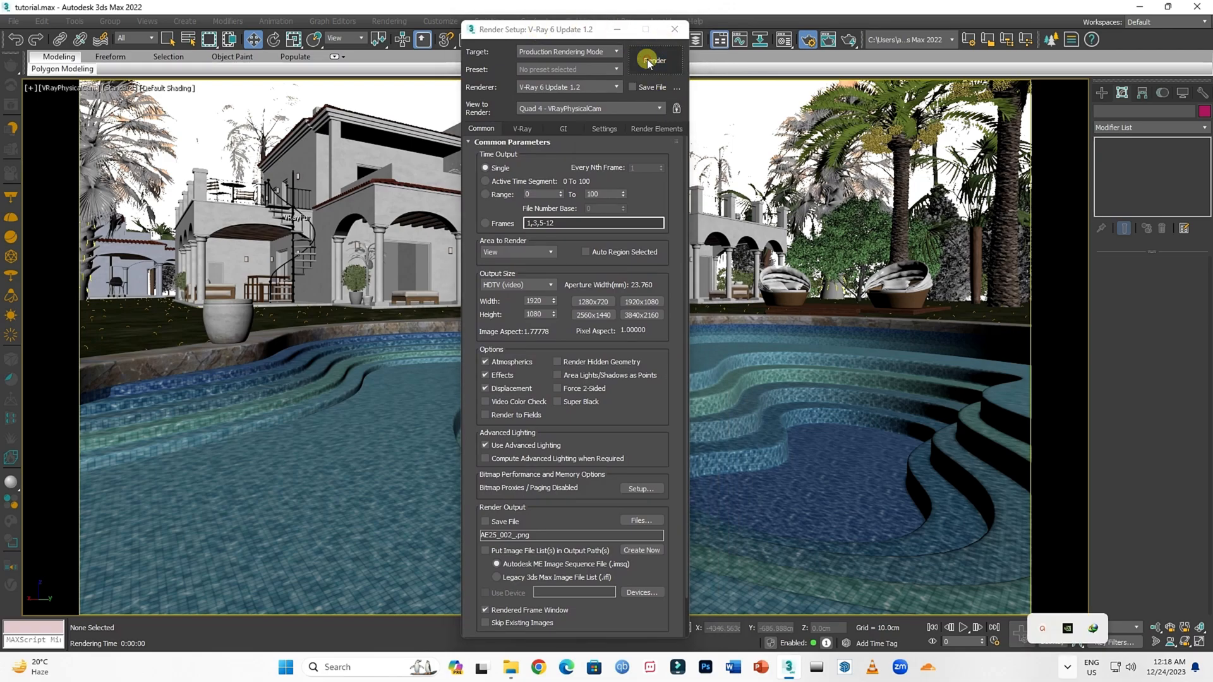
{"action": "left_click", "coordinate": [653, 60]}
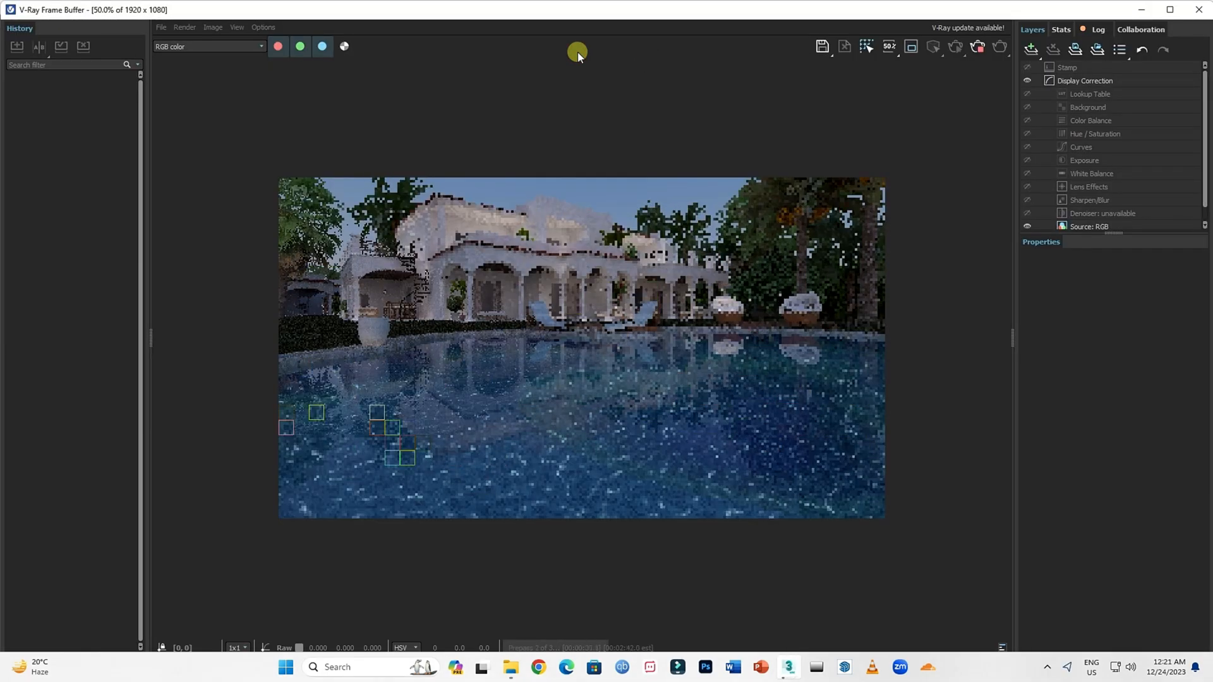